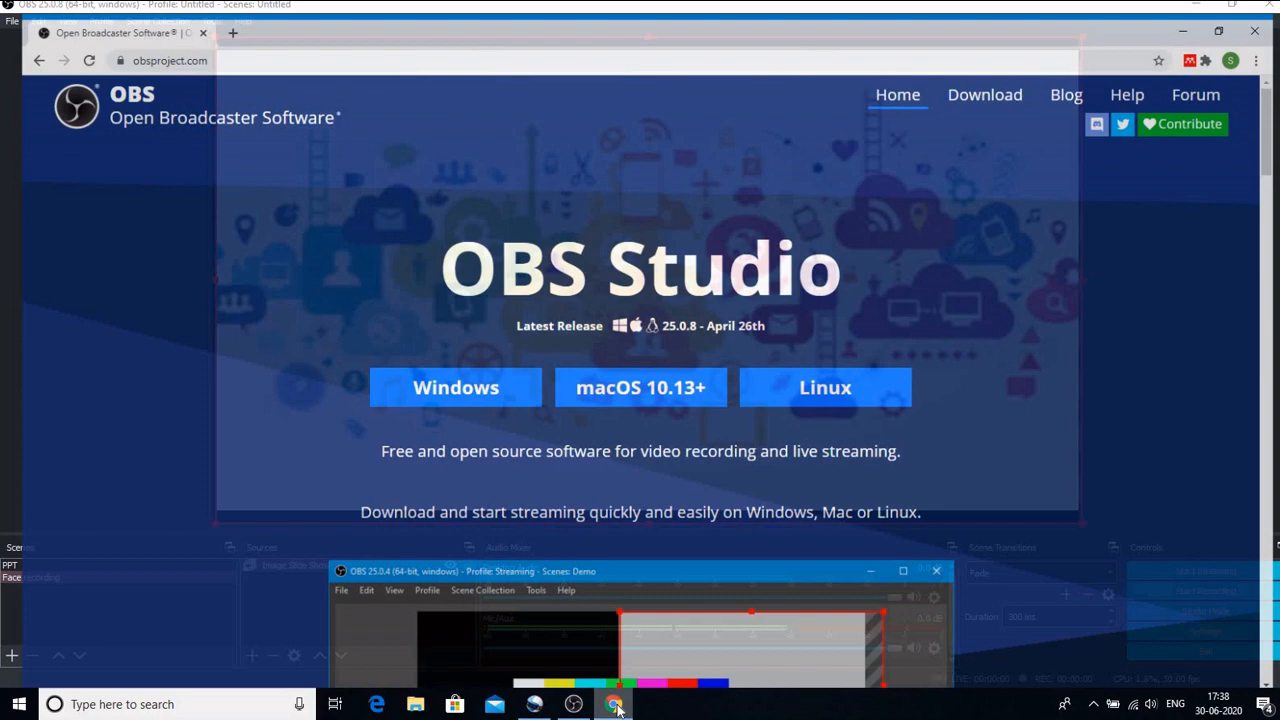
Step: Search Google for youtube and go to the YouTube home page
left_click(232, 32)
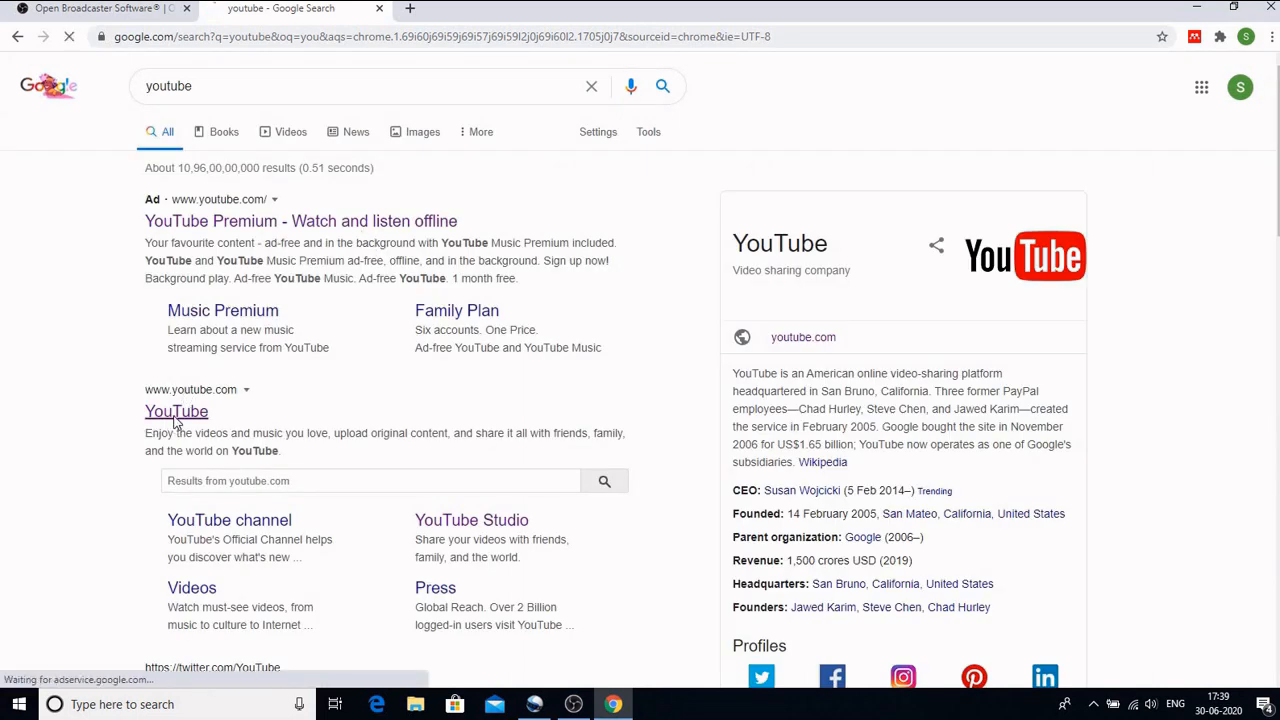
left_click(176, 412)
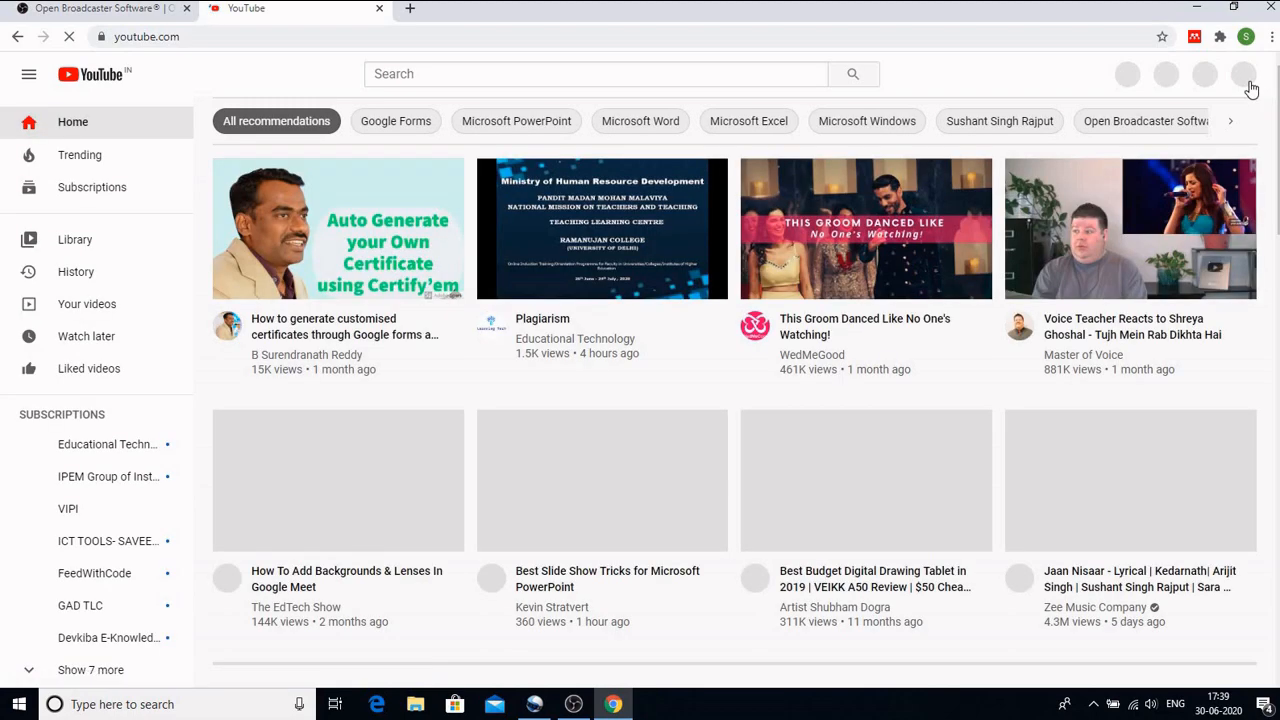
Step: Go to your own channel page from the avatar menu and choose Go live from Create
left_click(1244, 74)
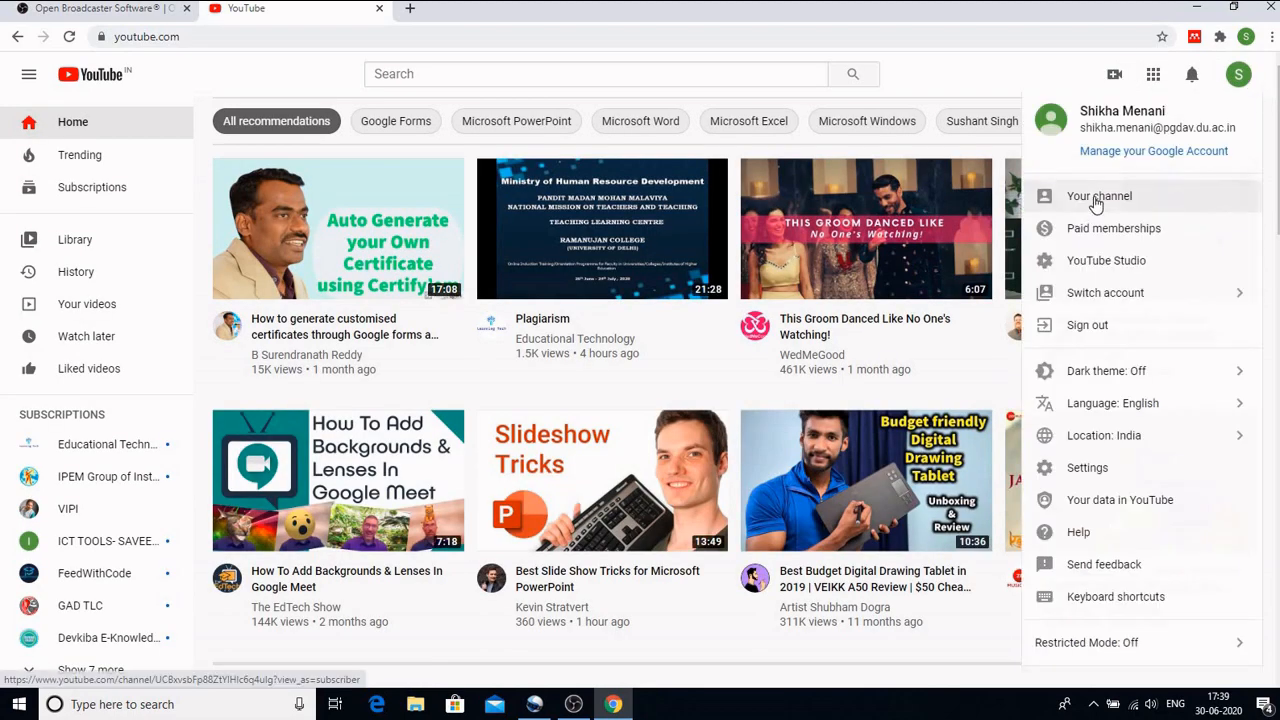
left_click(1100, 196)
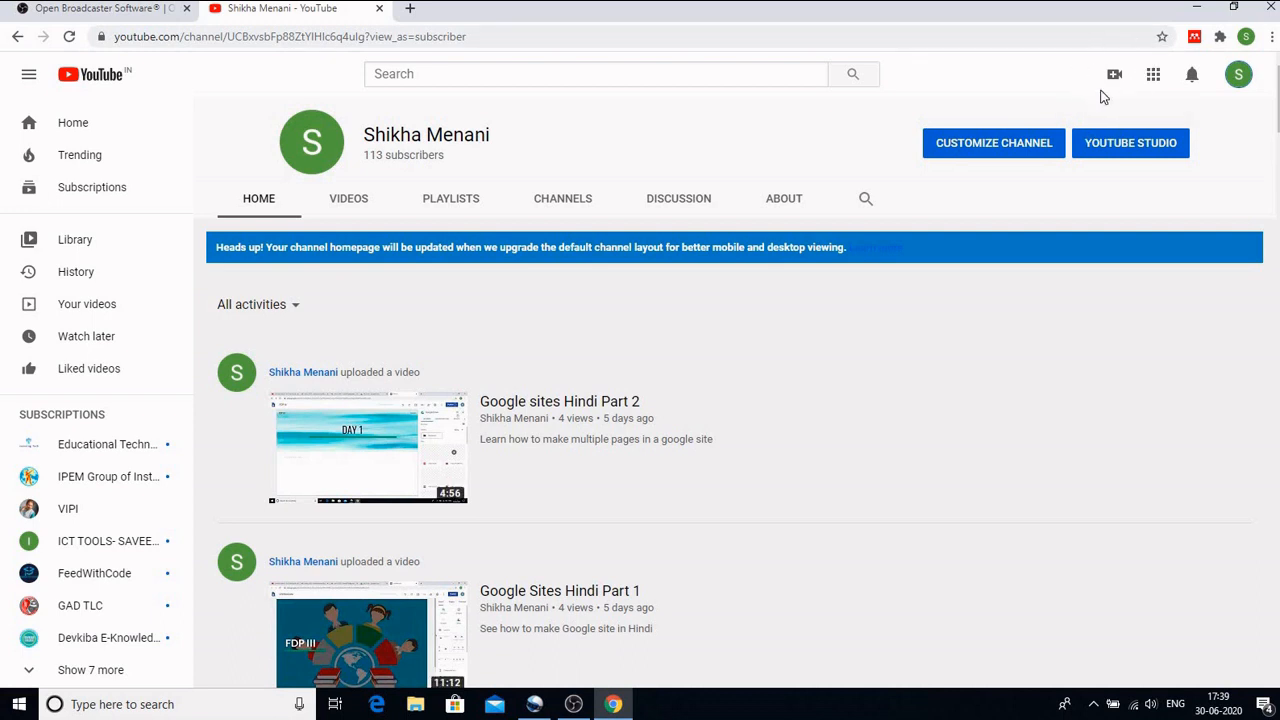
left_click(1114, 74)
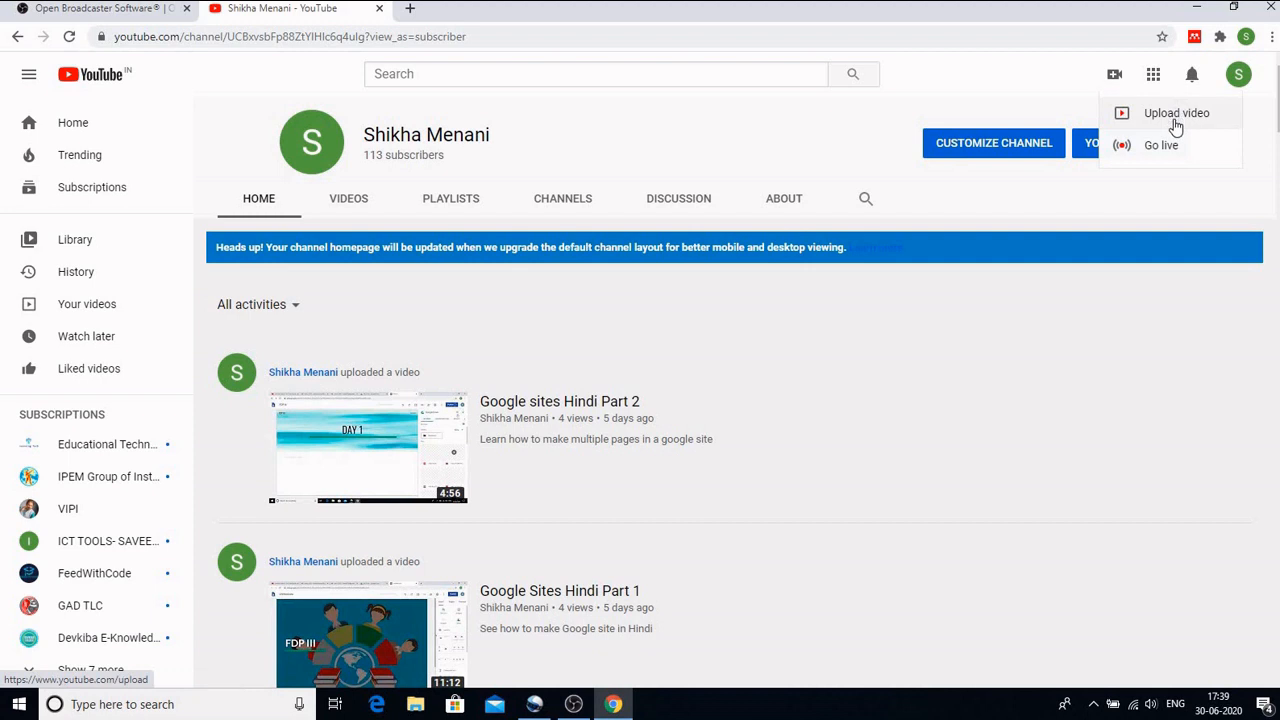
mouse_move(1160, 144)
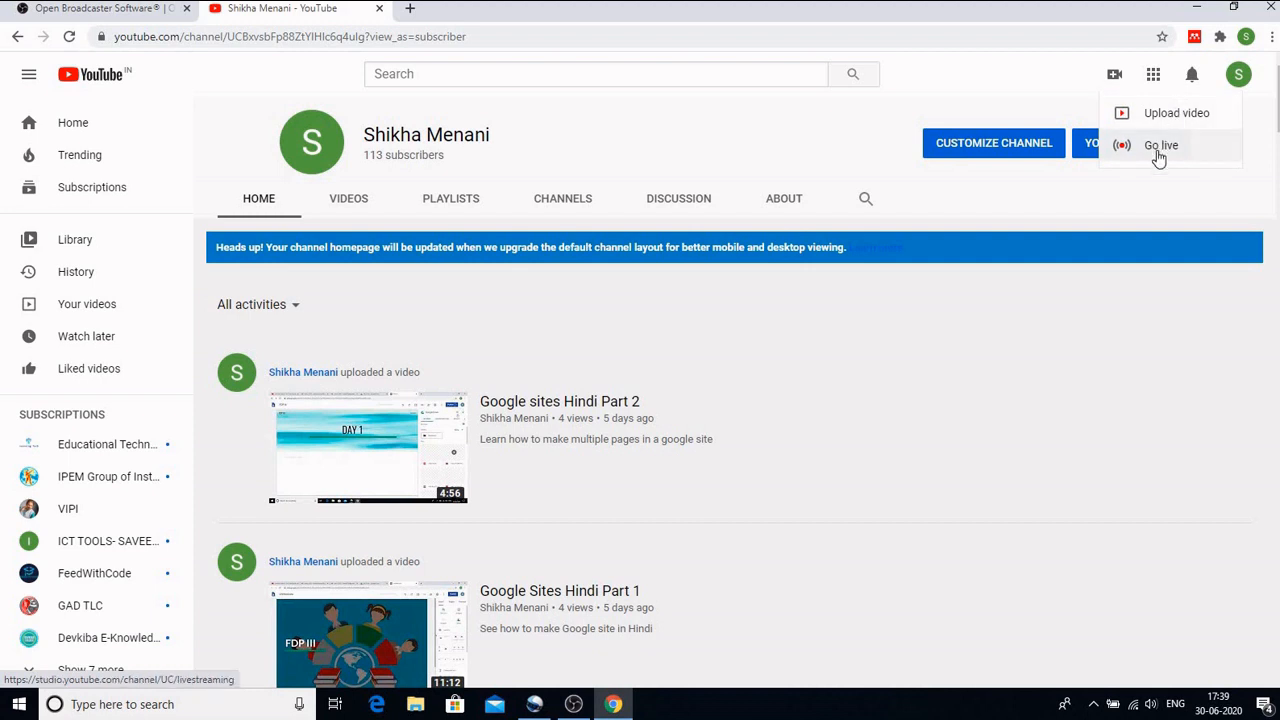
left_click(1160, 144)
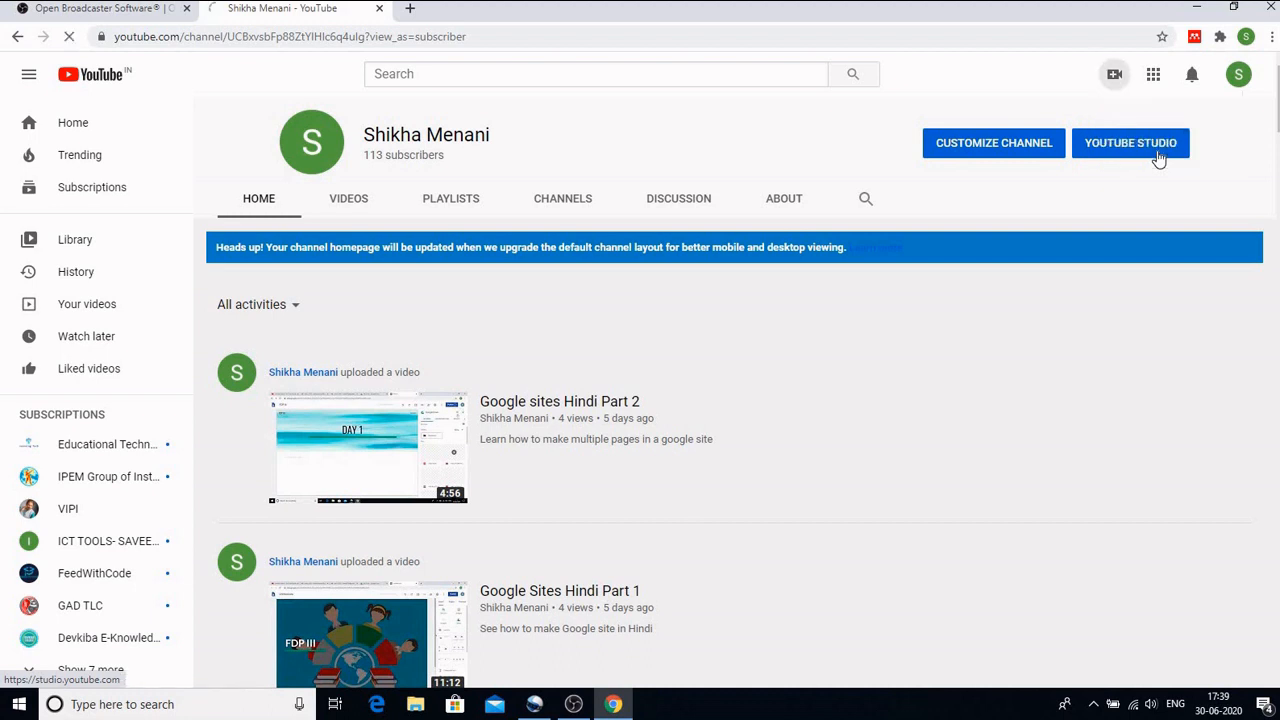
Step: Bring up the Live streaming page and select the Stream section for encoder streaming
left_click(1132, 142)
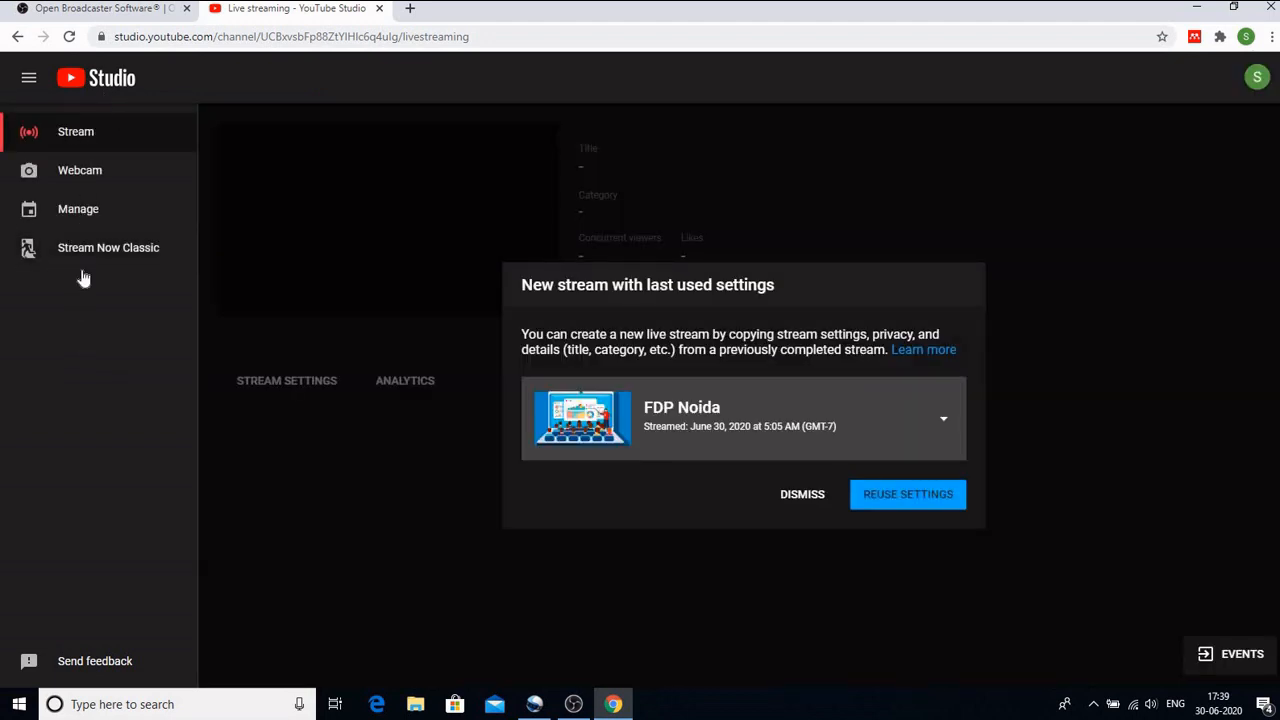
left_click(80, 170)
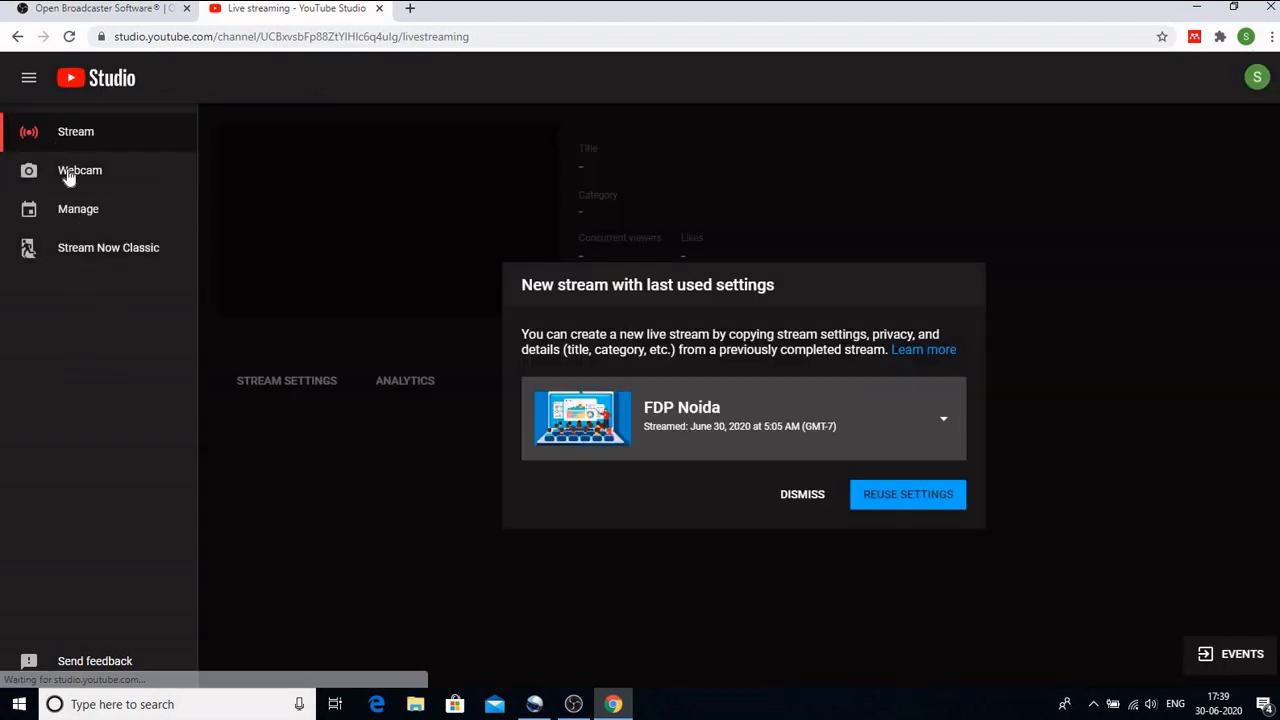
mouse_move(108, 248)
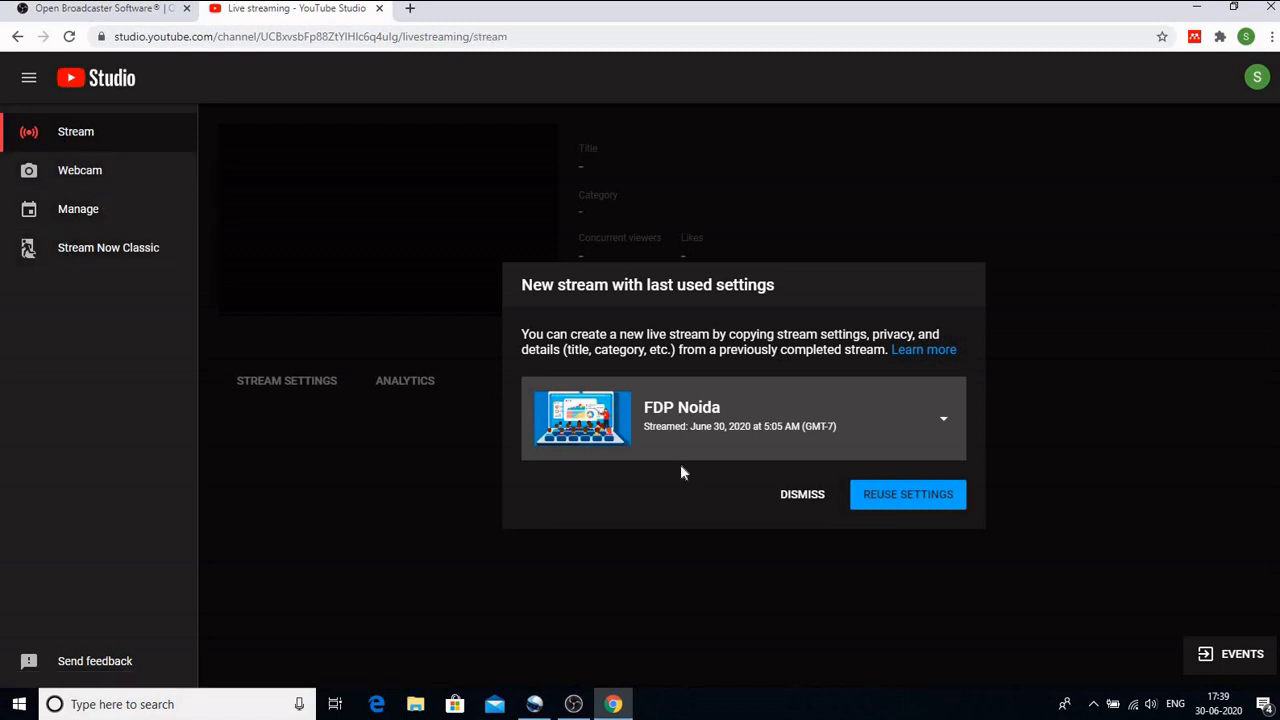
mouse_move(368, 520)
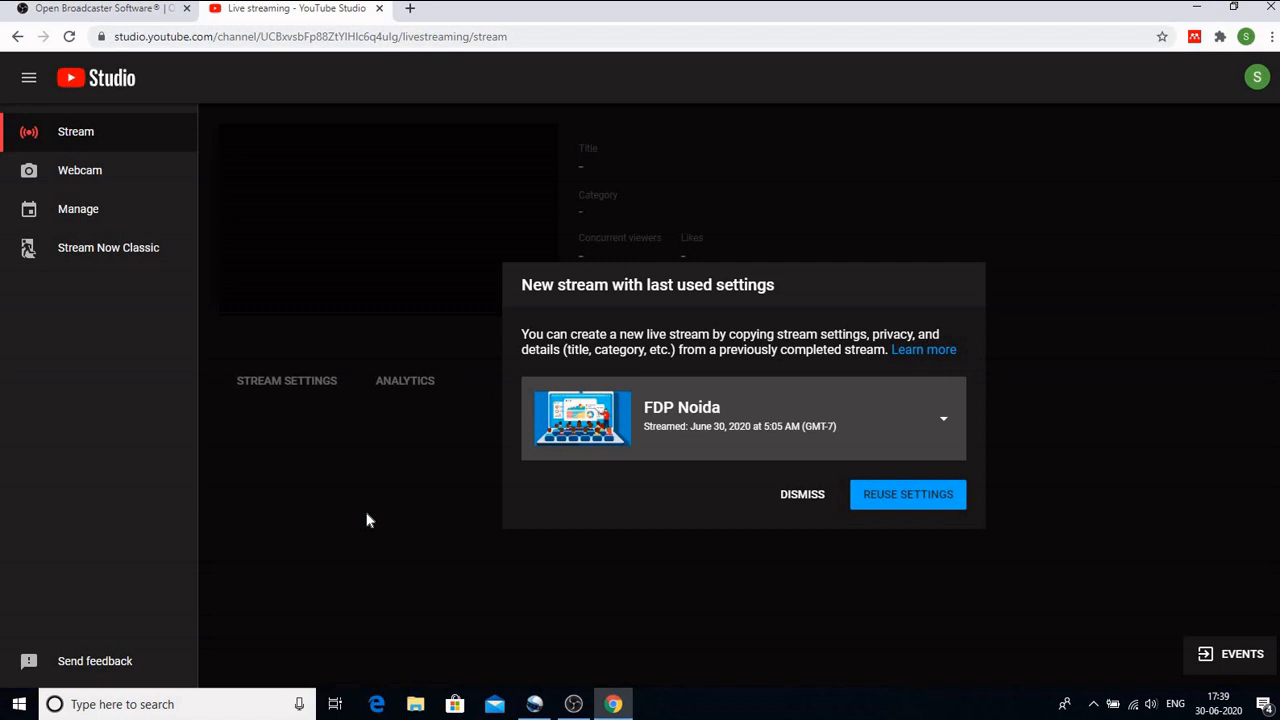
mouse_move(796, 496)
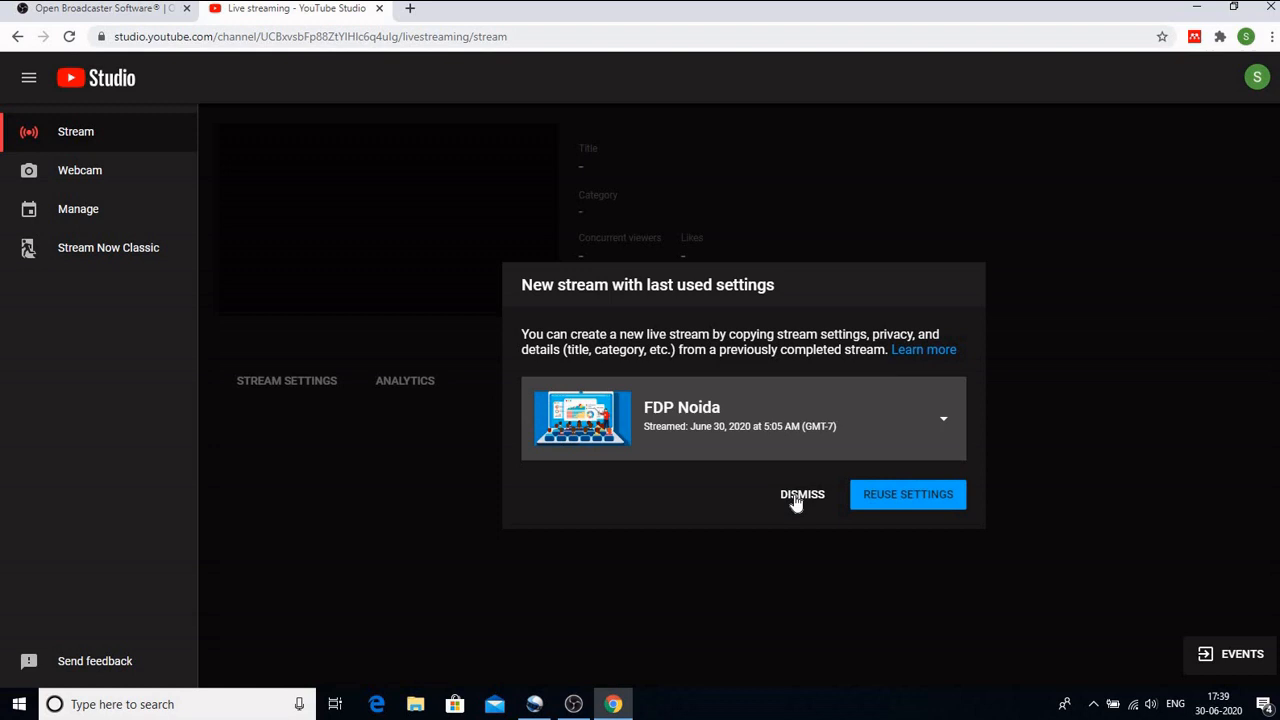
Step: Dismiss reusing old settings, title the new stream 'FDP Noida' and set visibility to Private
left_click(802, 494)
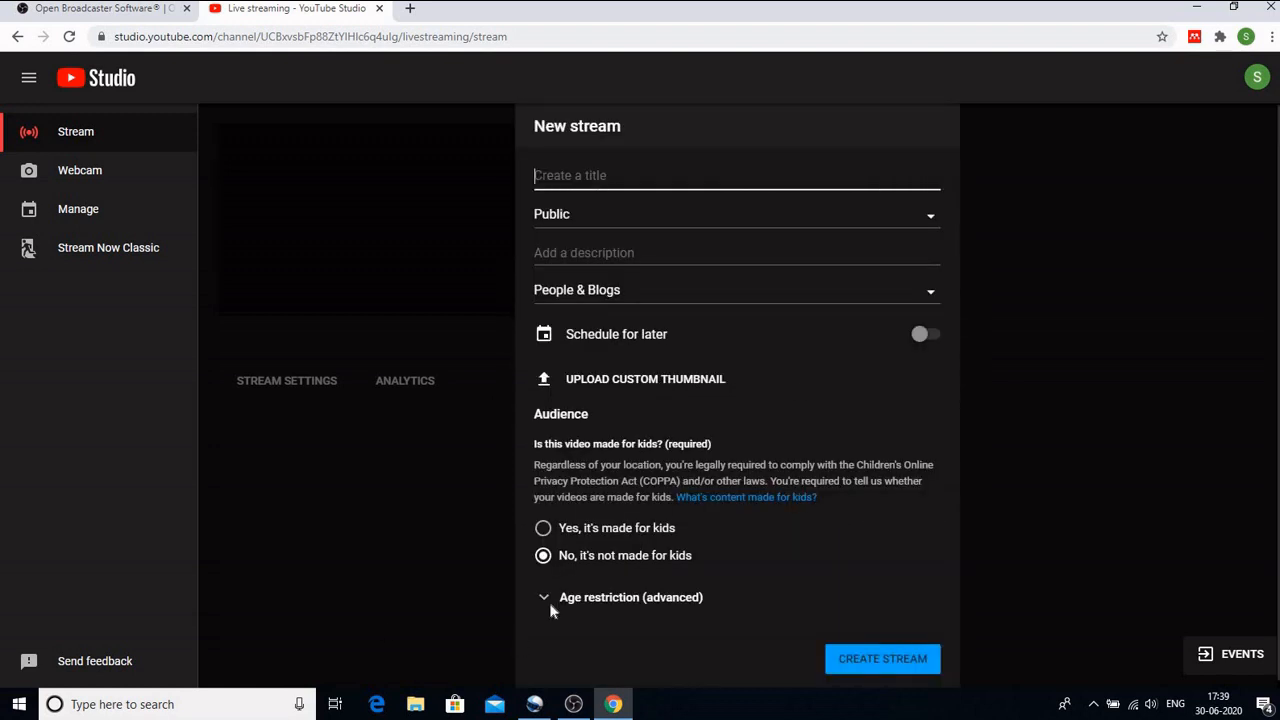
mouse_move(744, 532)
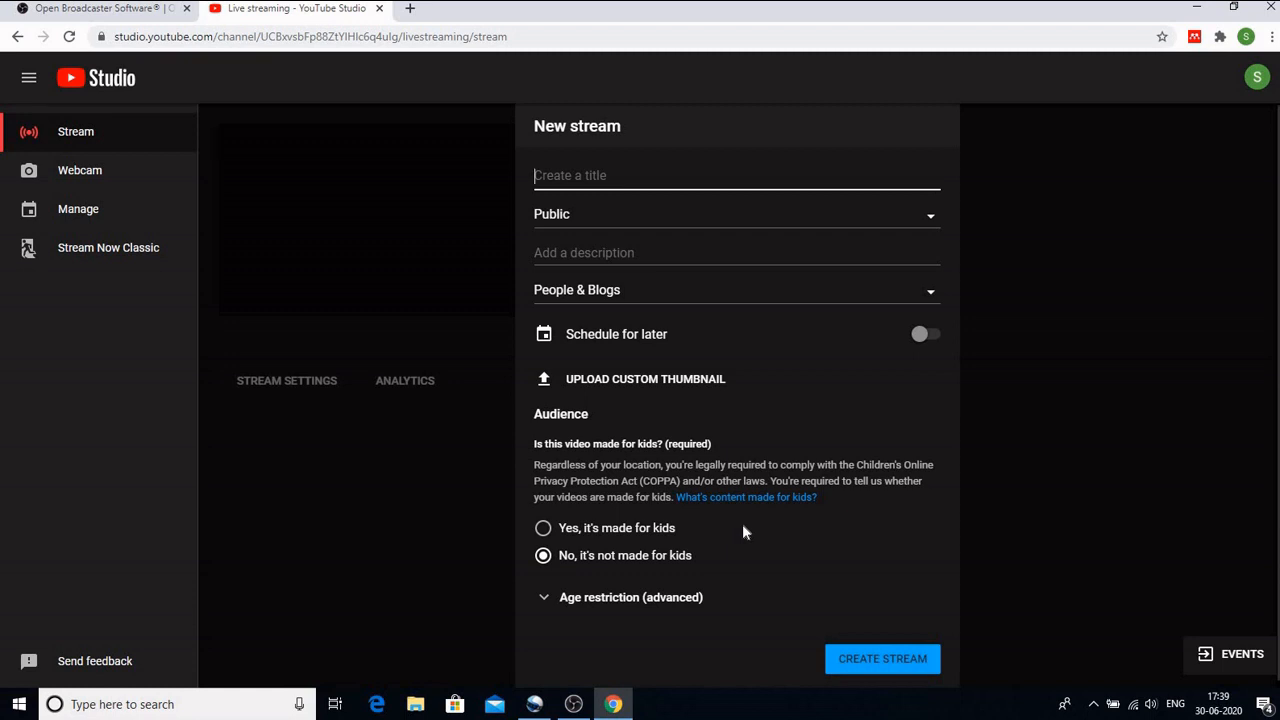
type("F")
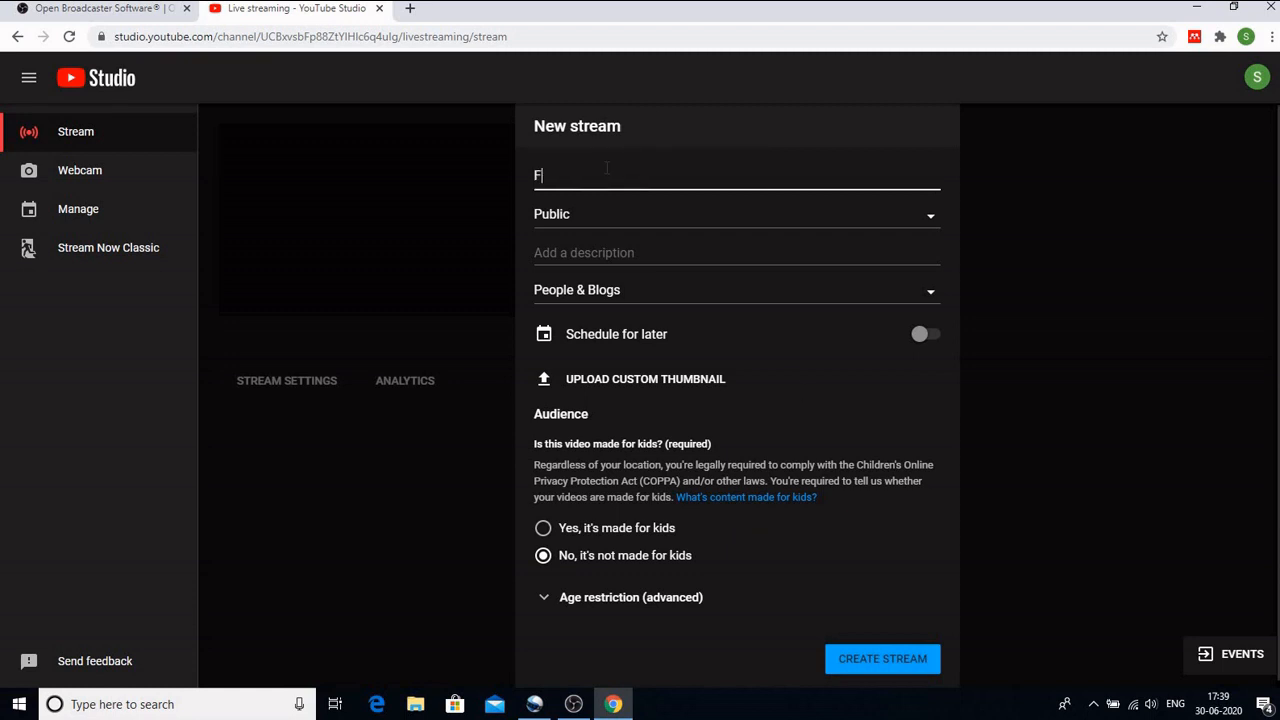
type("DP Noida")
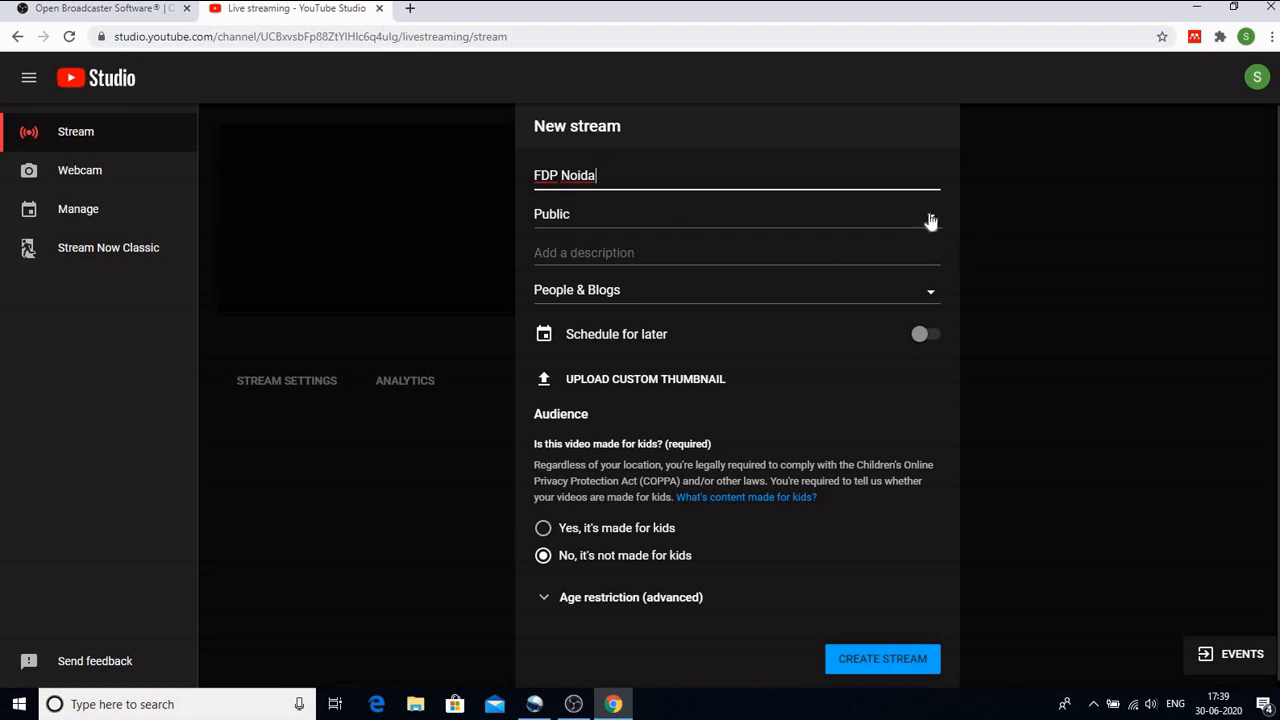
left_click(736, 214)
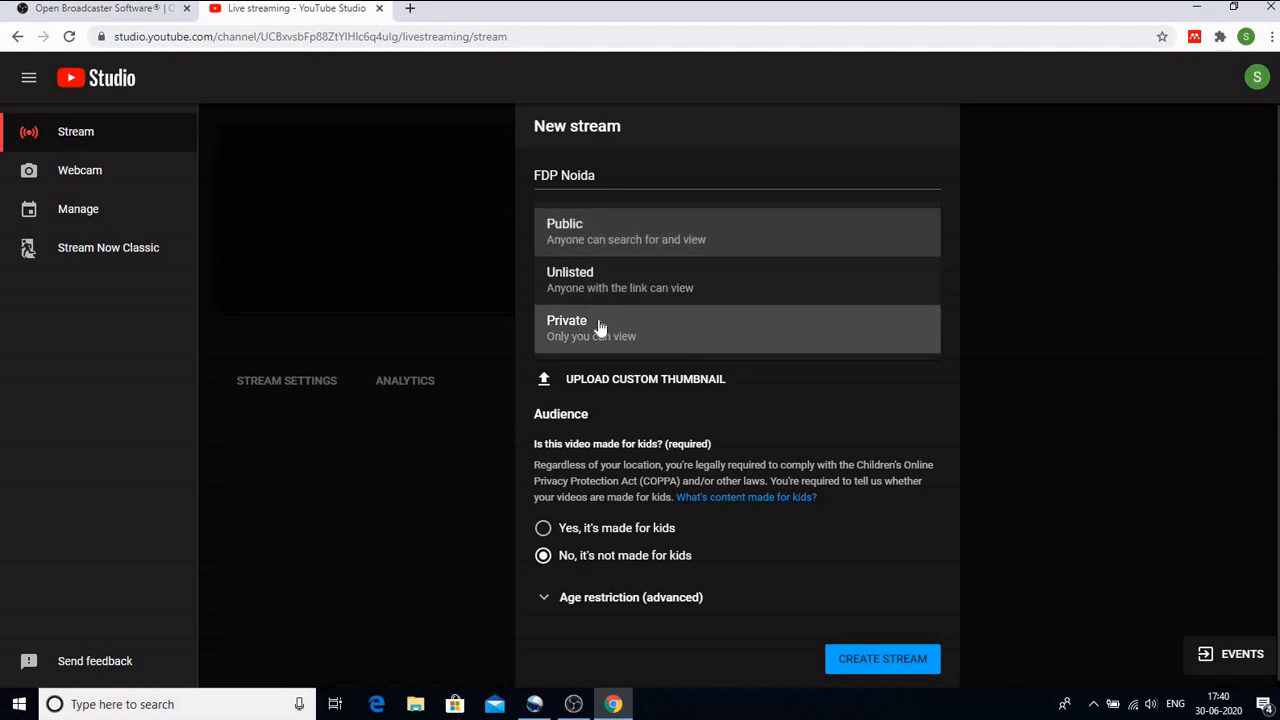
mouse_move(622, 328)
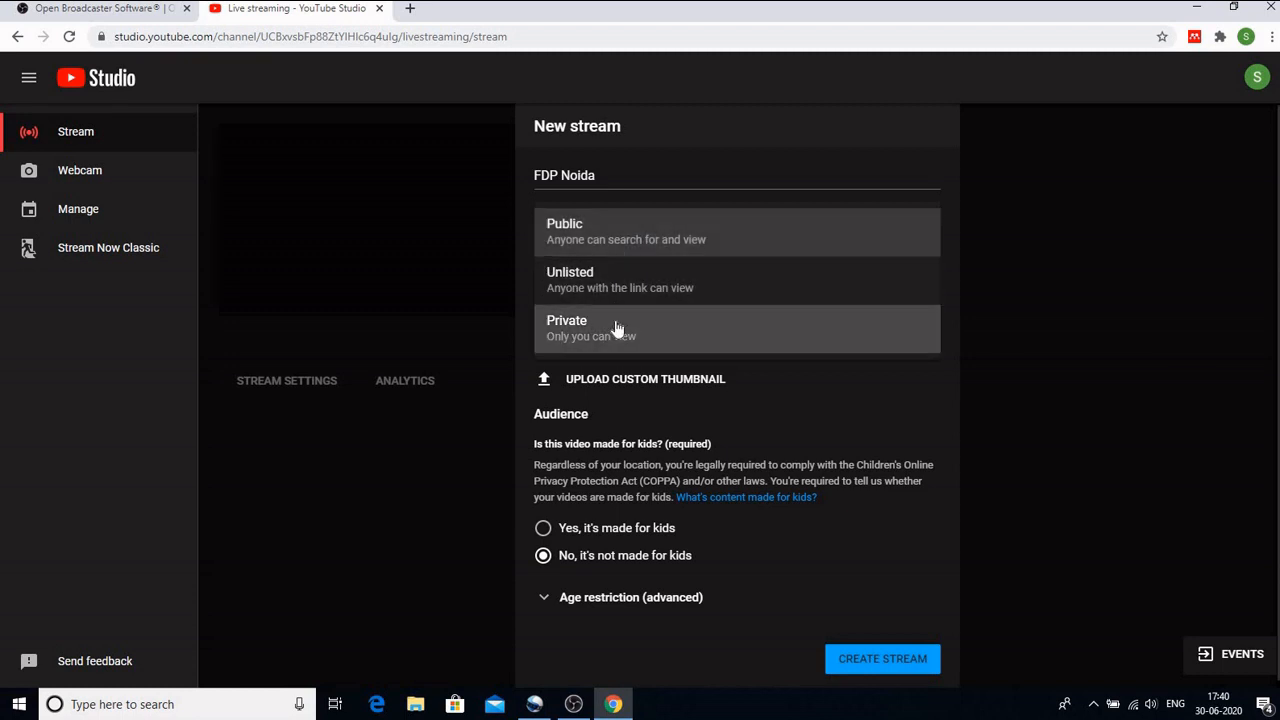
left_click(566, 328)
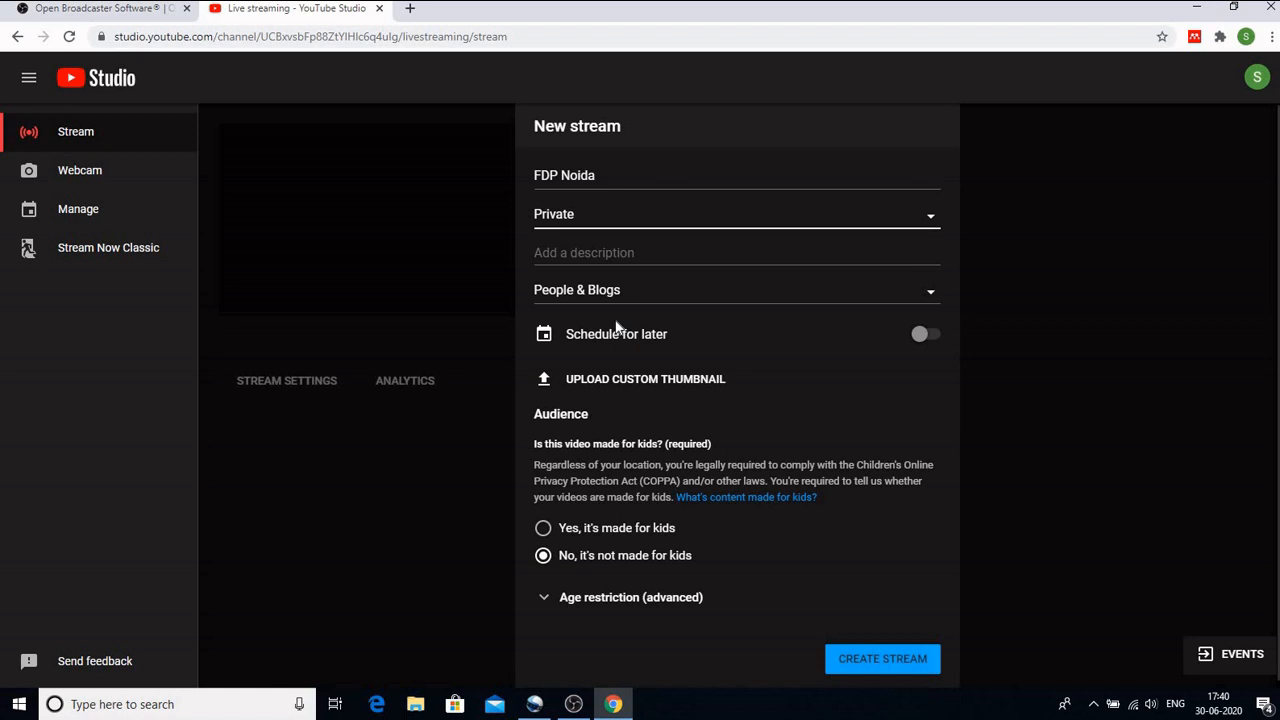
Step: Describe the stream as 'Let us learn about streaming live using OBS' and schedule it for later
left_click(736, 252)
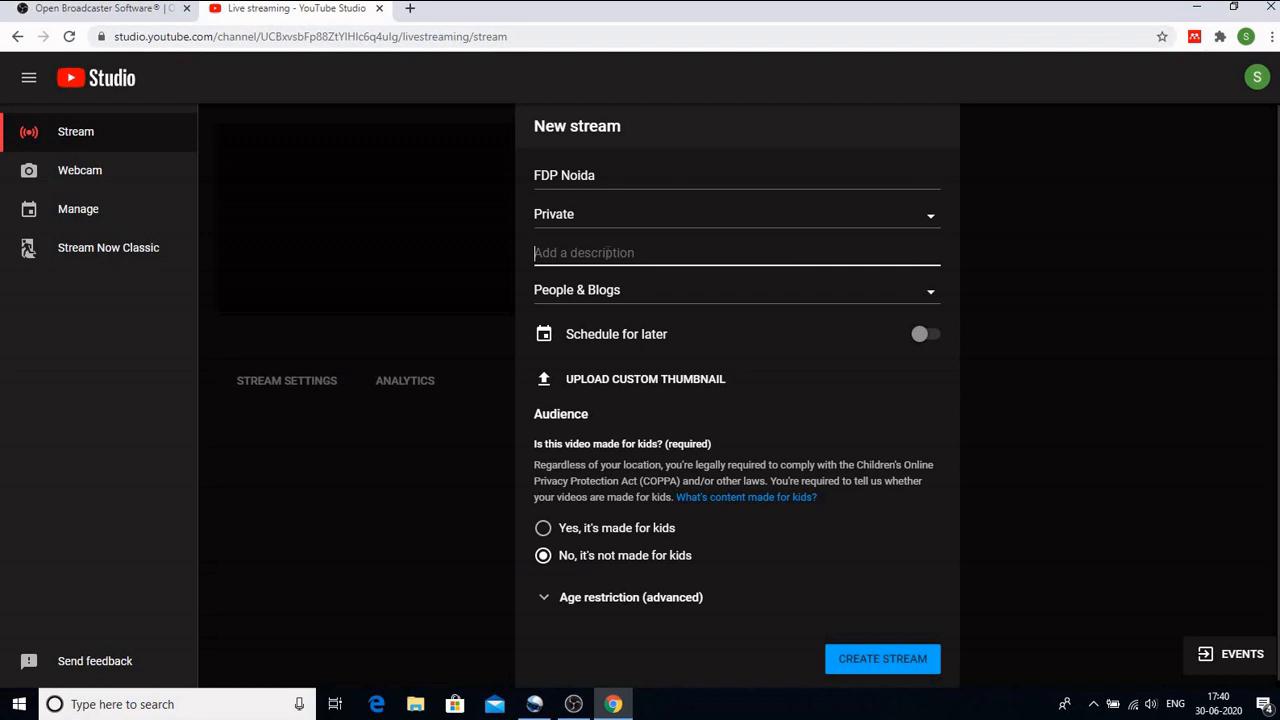
type("Let us learn a")
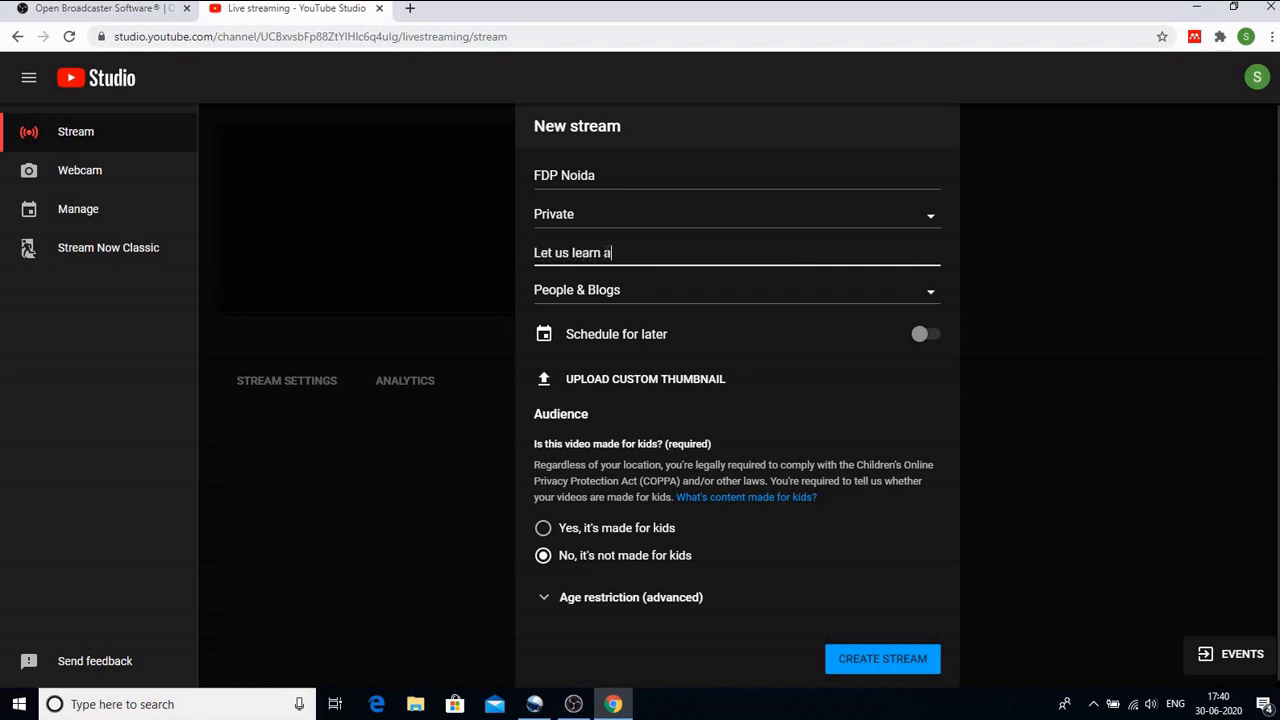
type("bout streamin")
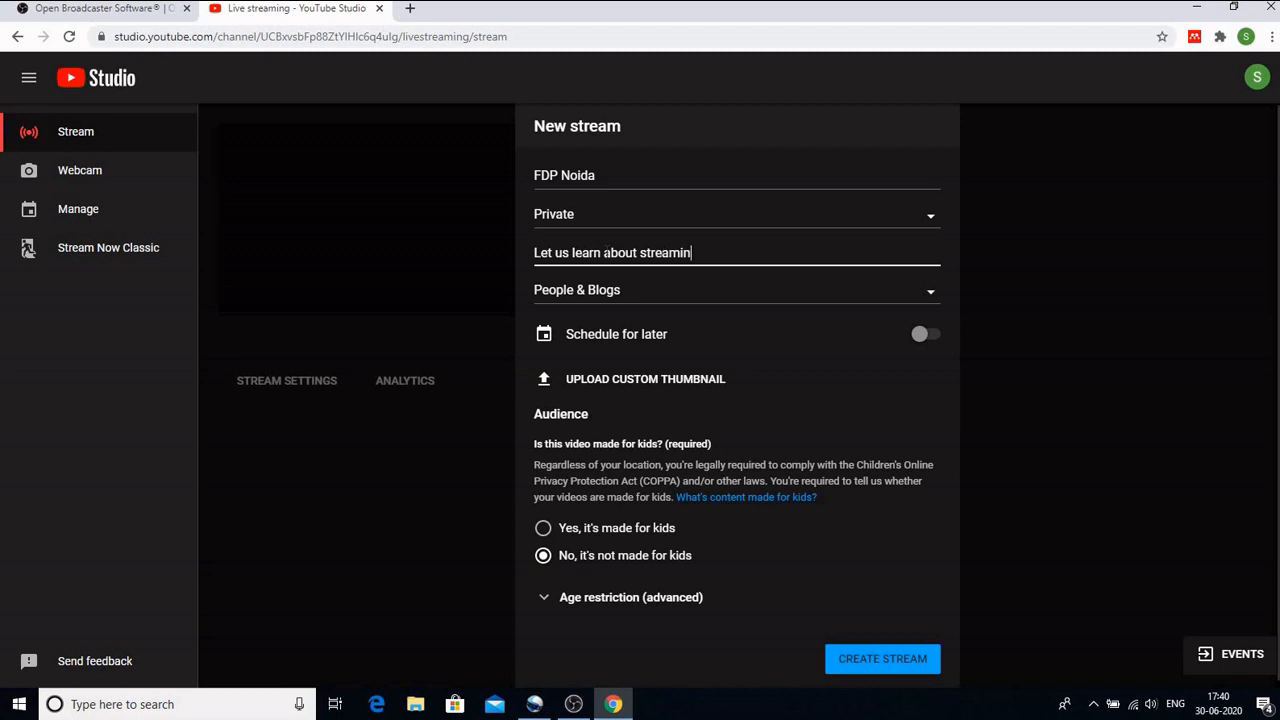
type("g live using")
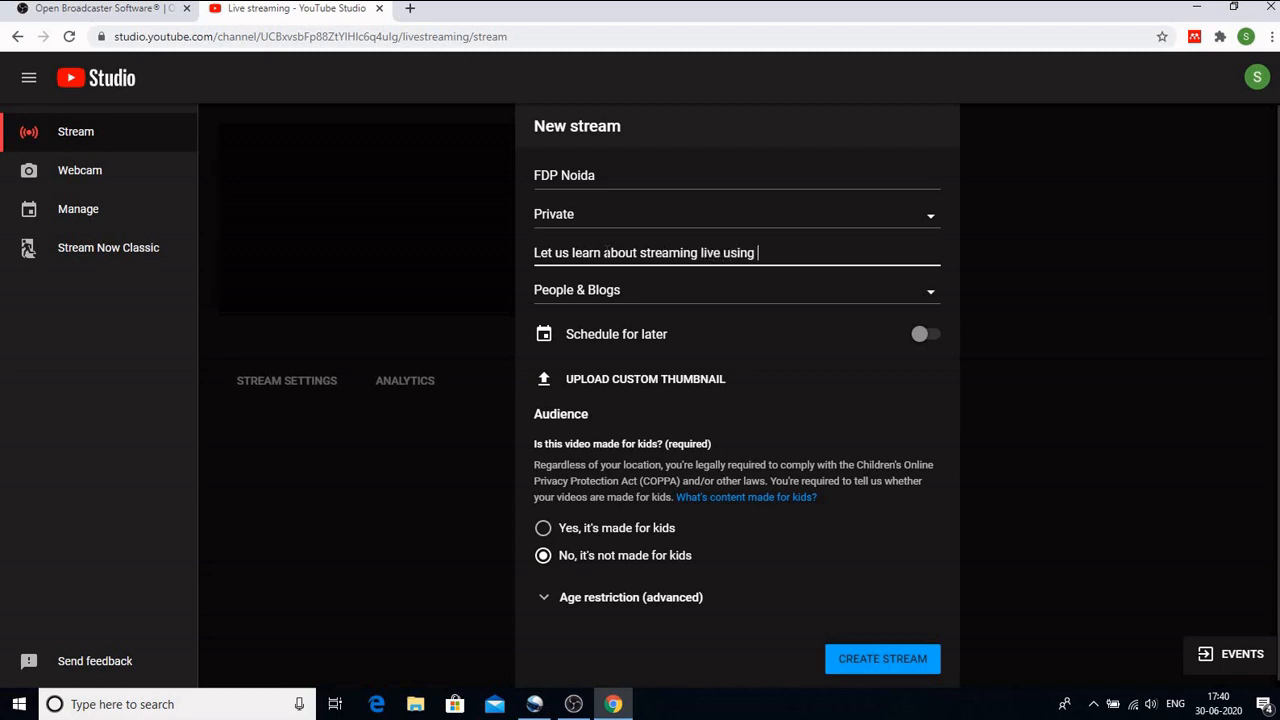
type("OBS")
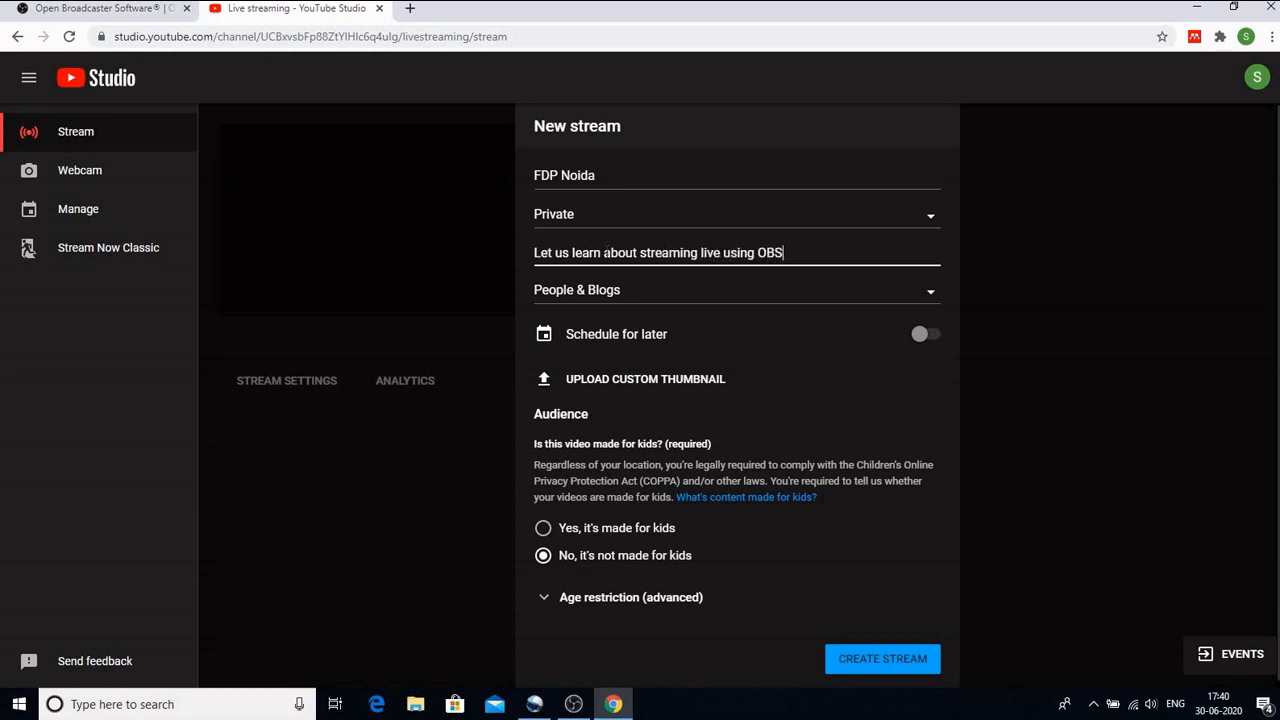
mouse_move(790, 312)
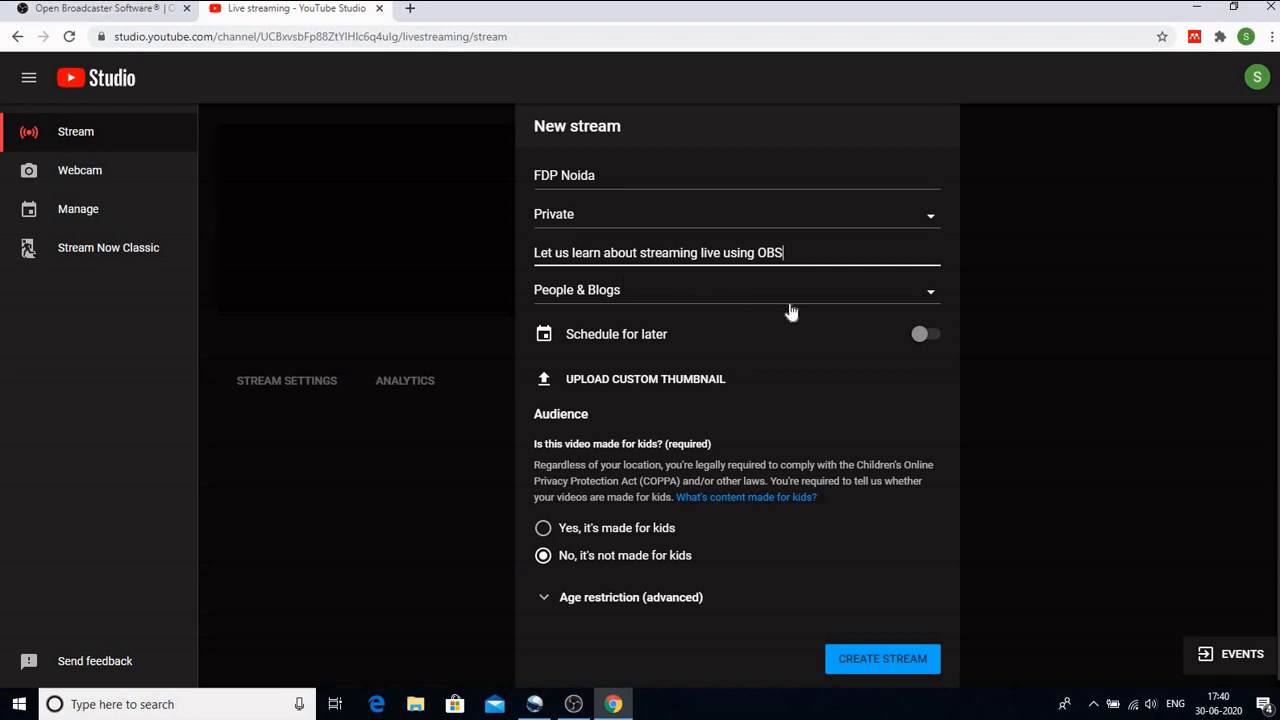
mouse_move(916, 368)
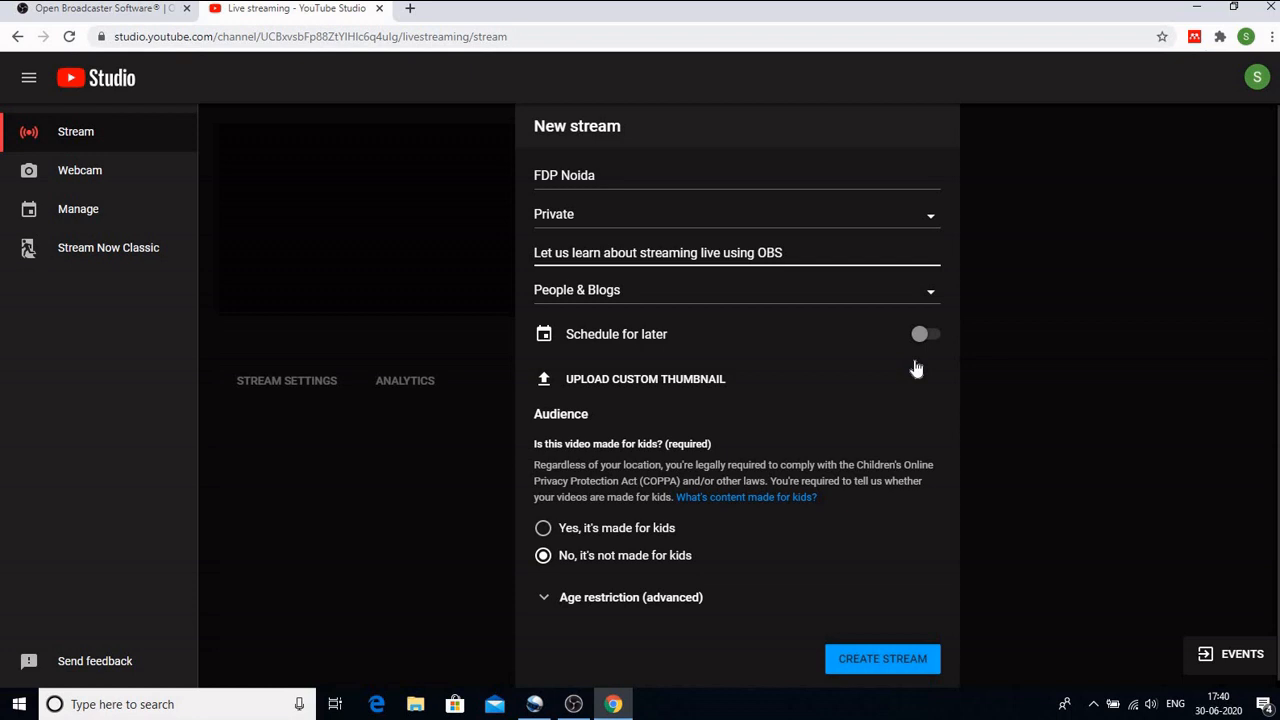
mouse_move(922, 376)
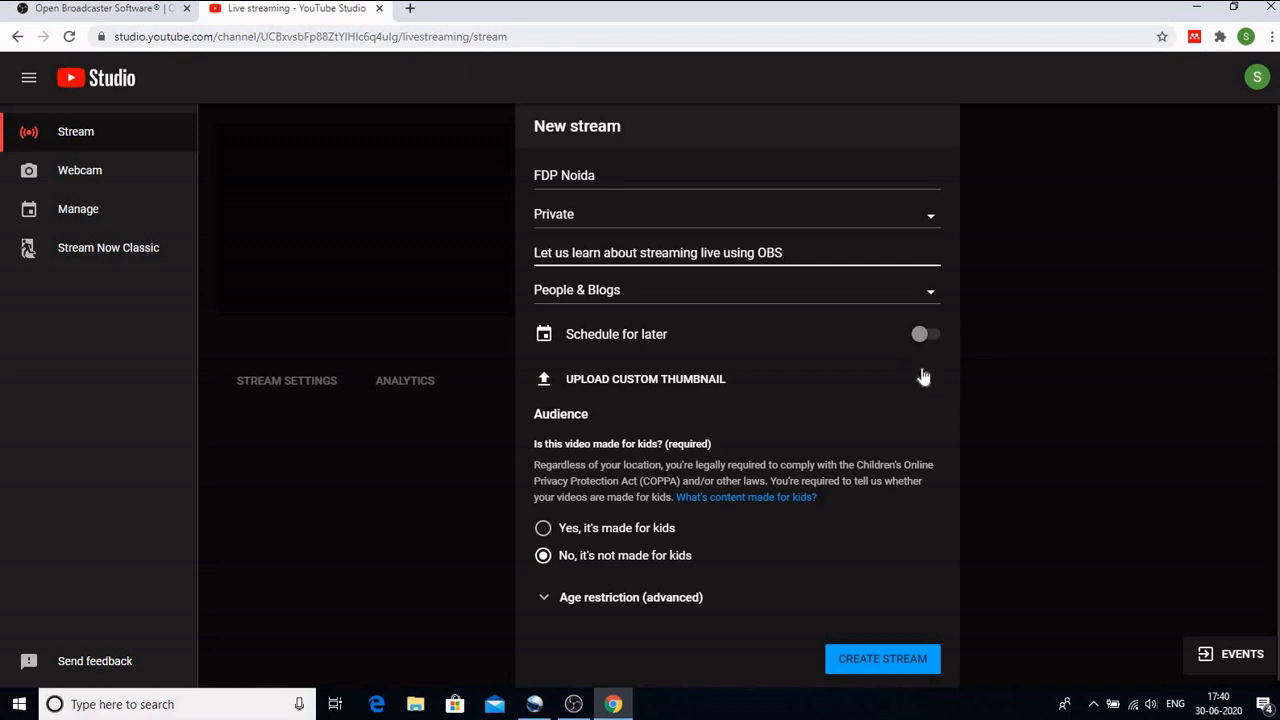
mouse_move(930, 336)
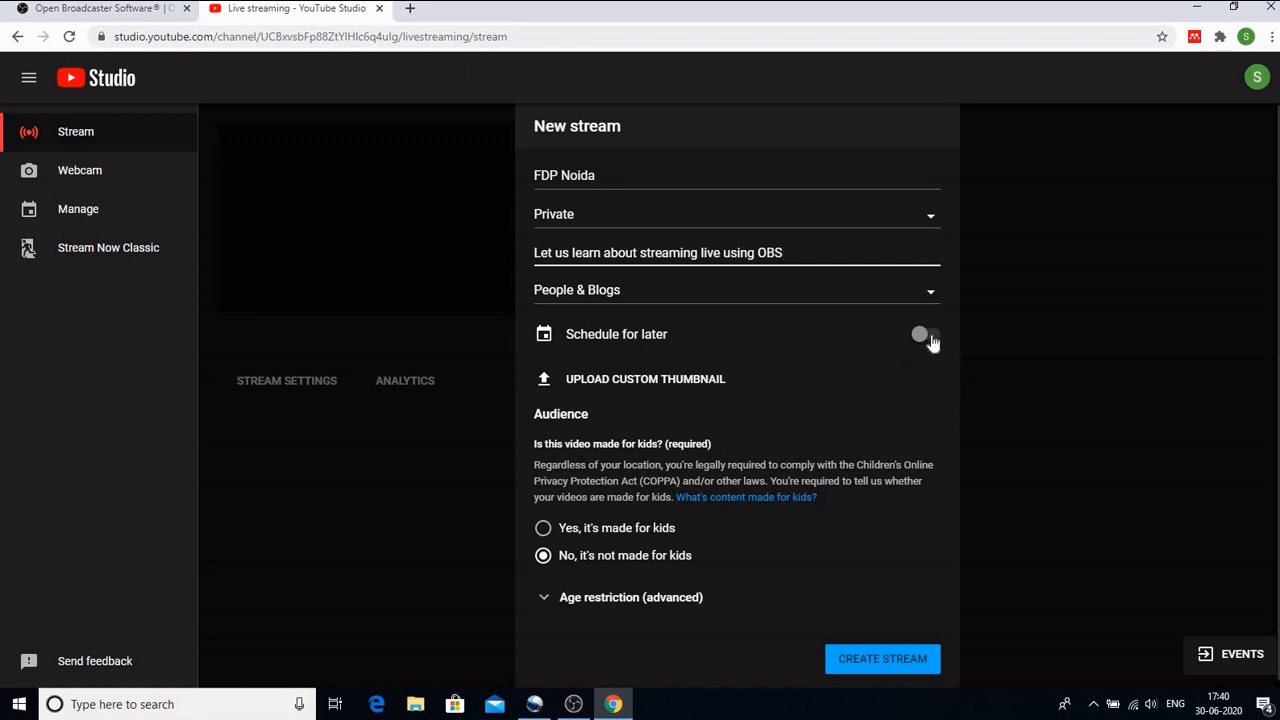
left_click(924, 334)
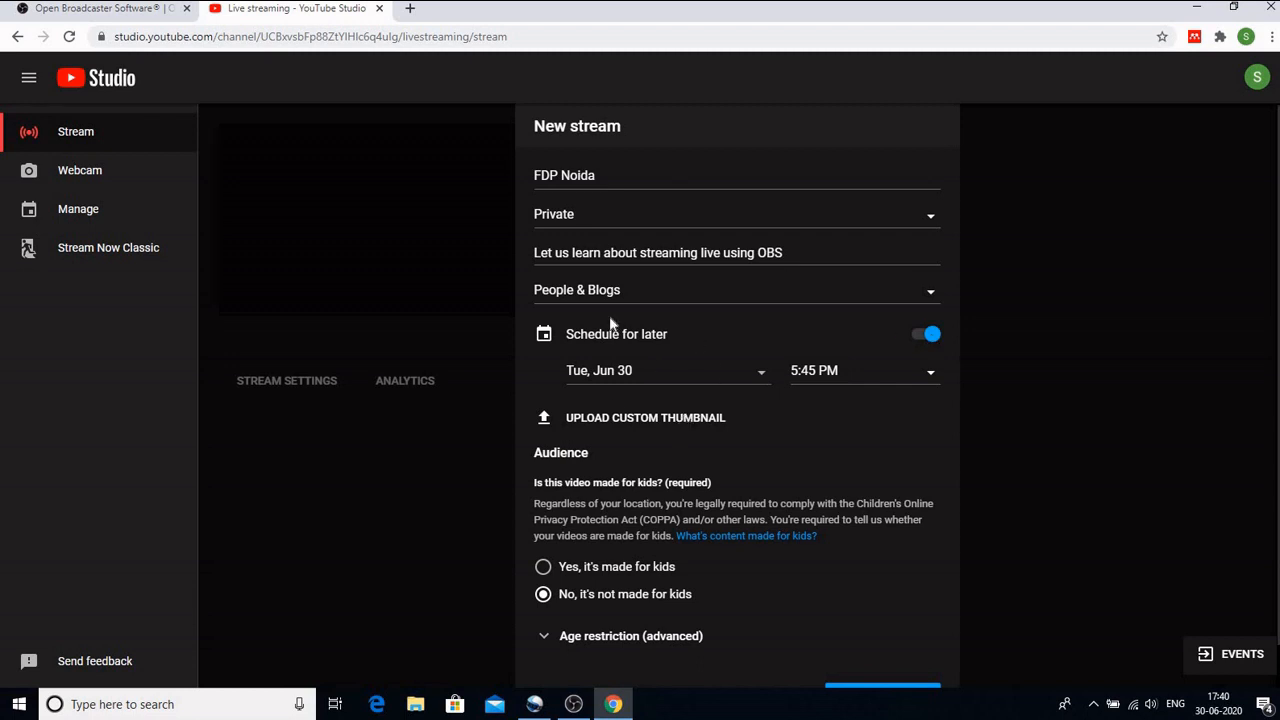
mouse_move(872, 364)
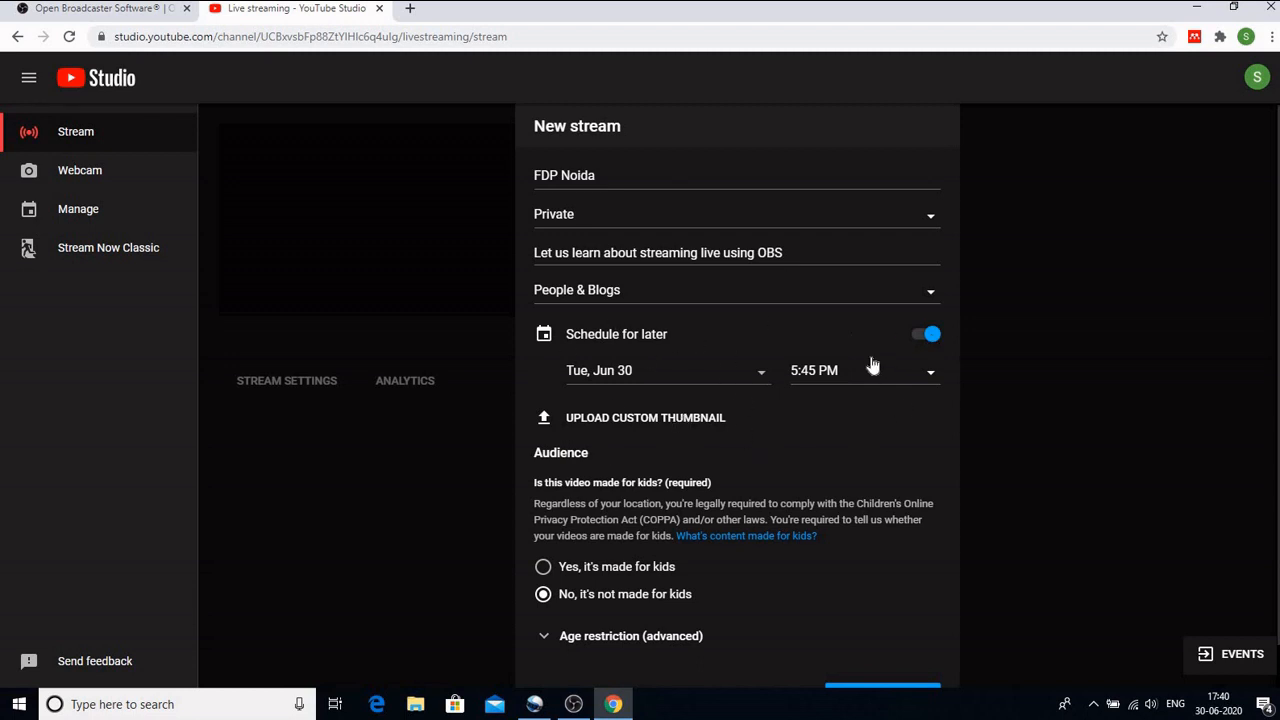
mouse_move(658, 444)
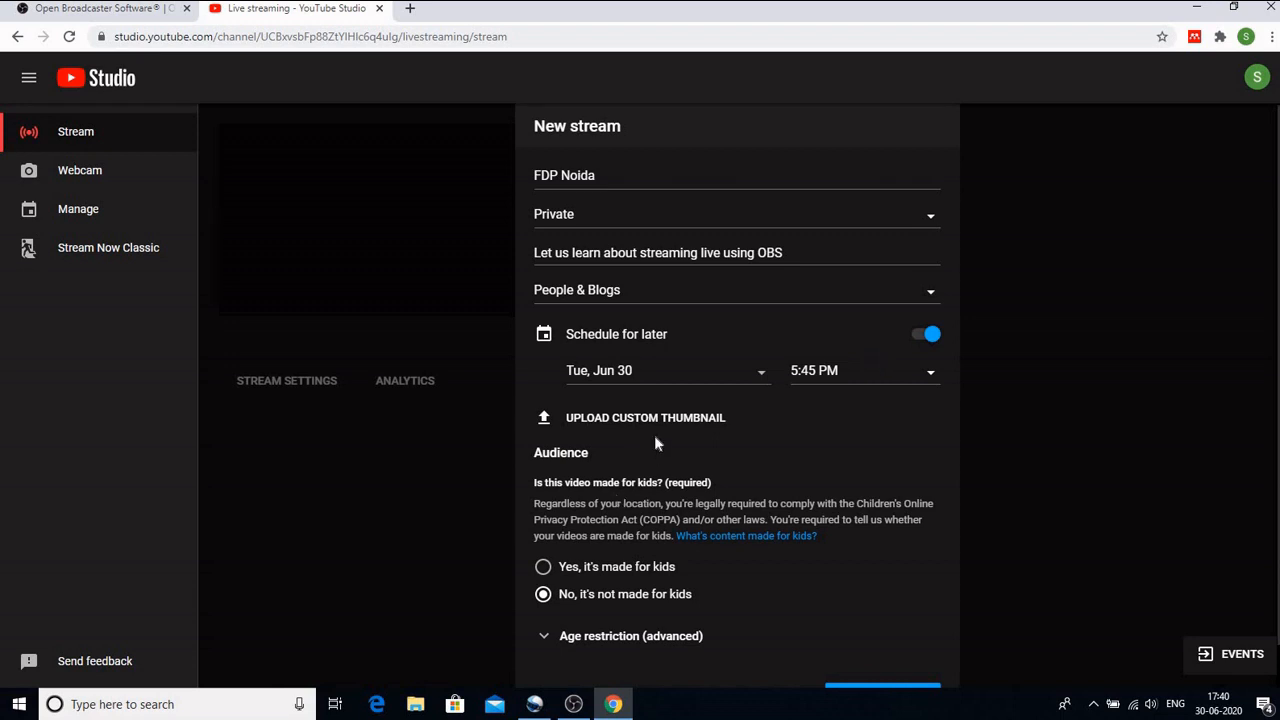
mouse_move(652, 424)
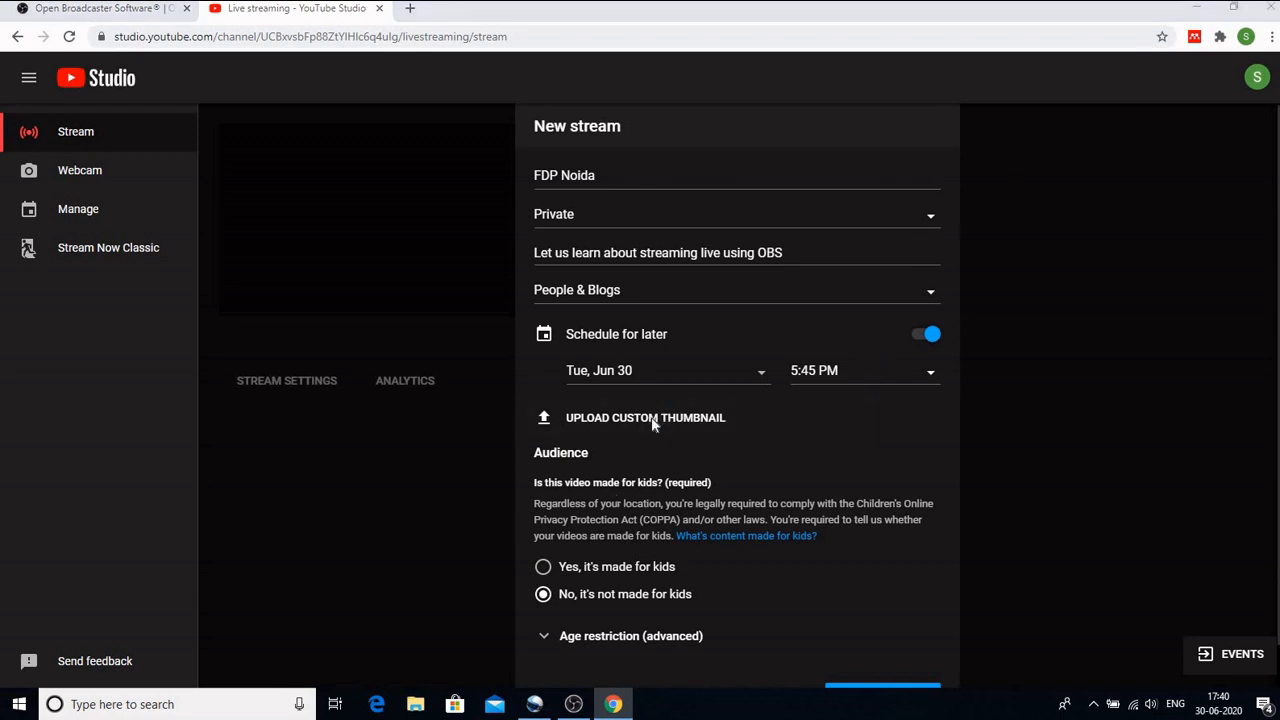
Step: Upload the iStock laptop-and-audience image from the FDP Noida folder as the custom thumbnail
left_click(644, 418)
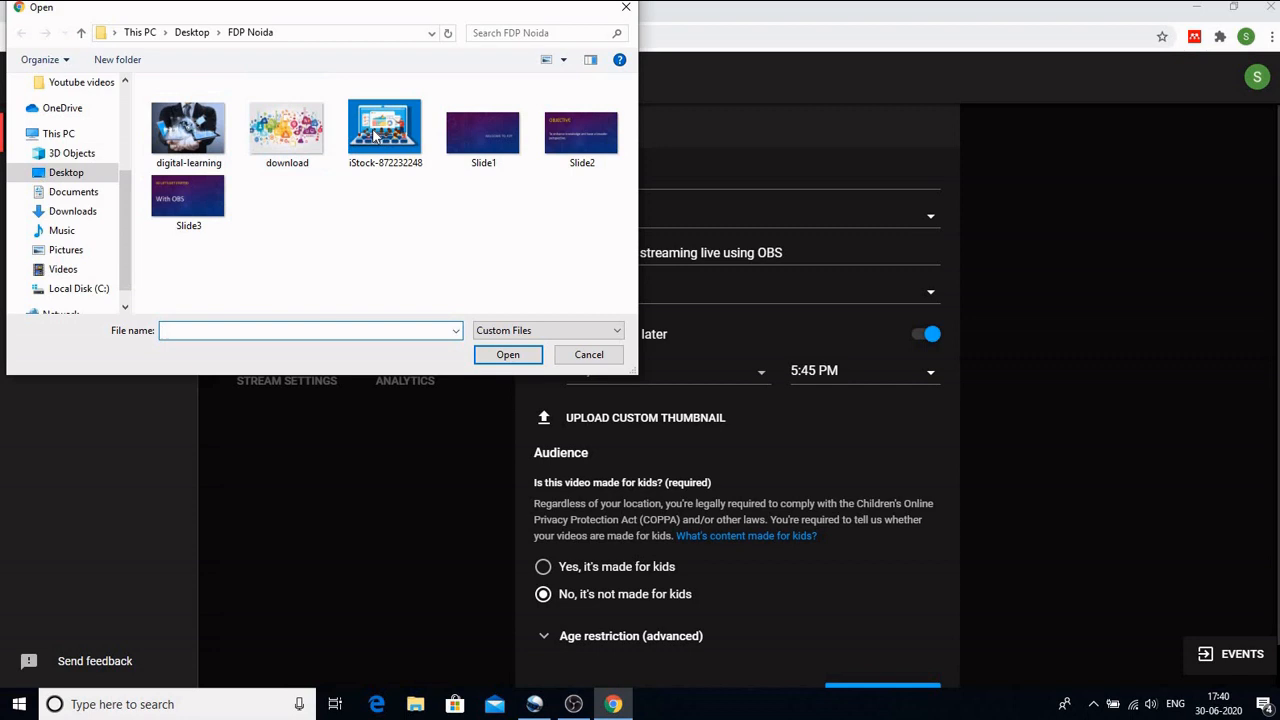
left_click(384, 128)
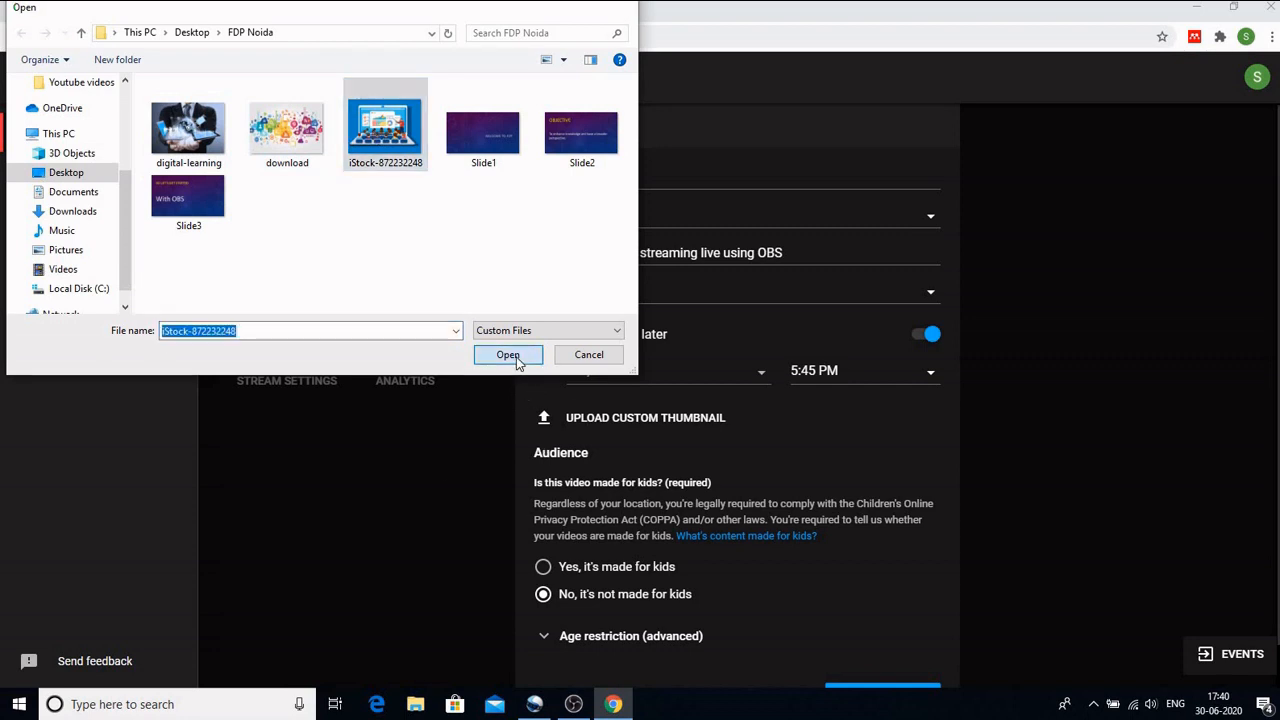
left_click(508, 354)
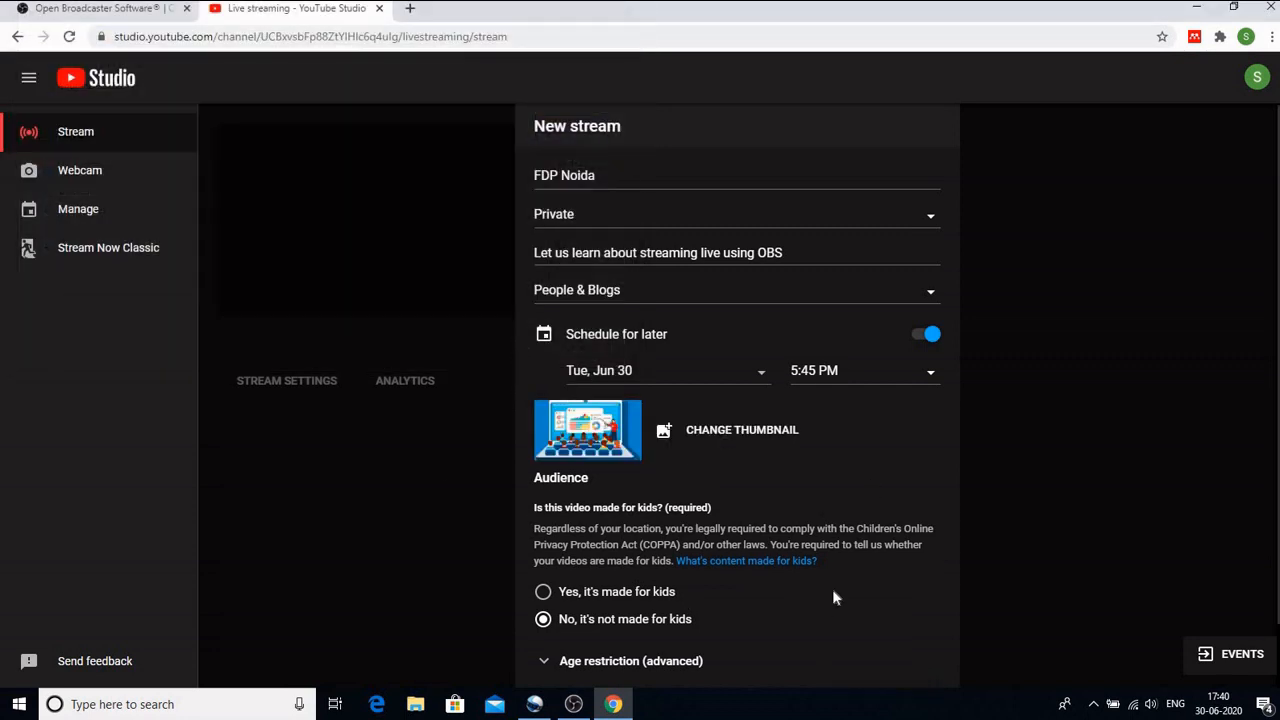
scroll("down", 3)
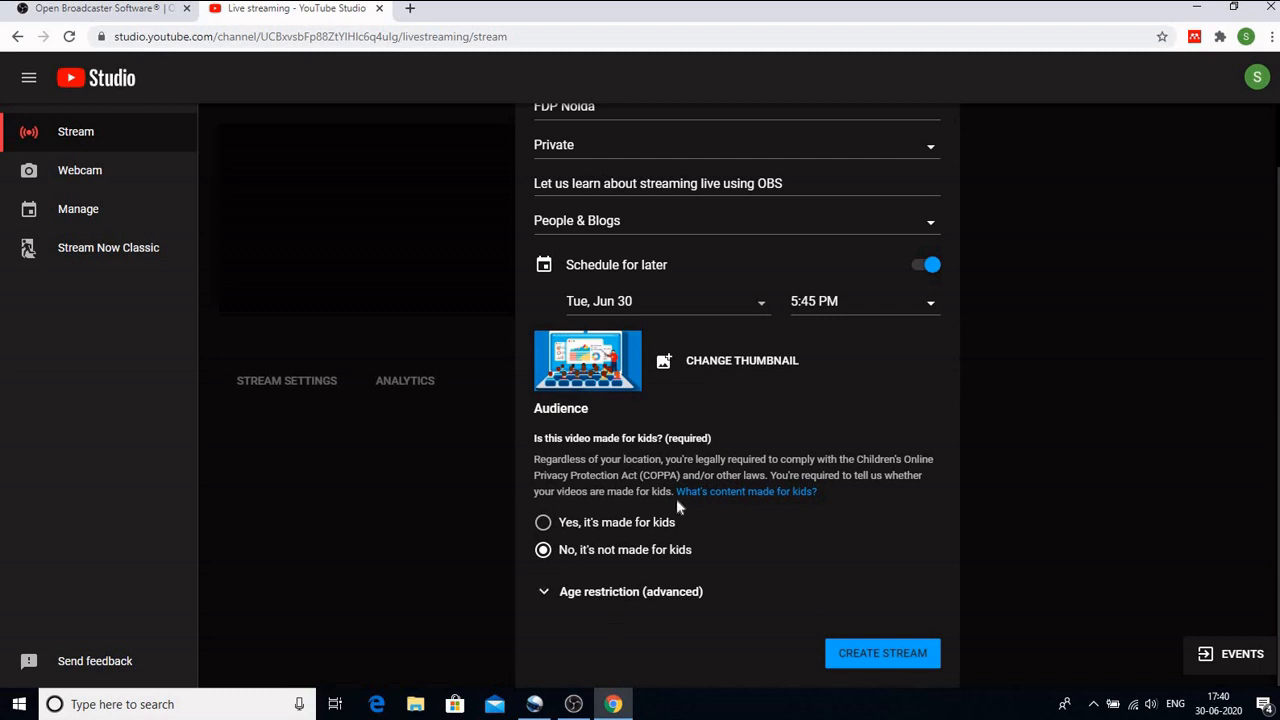
mouse_move(684, 576)
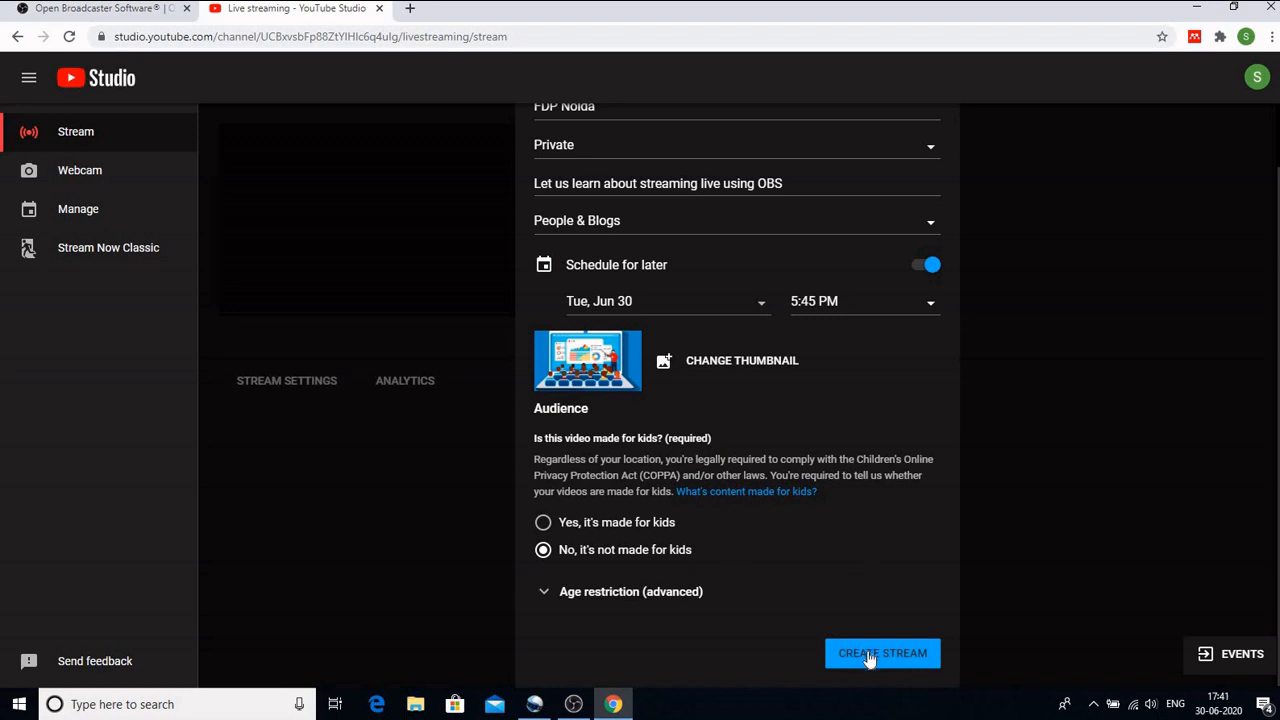
Step: Create the FDP Noida stream, copy its stream key and bring OBS Studio forward
left_click(882, 652)
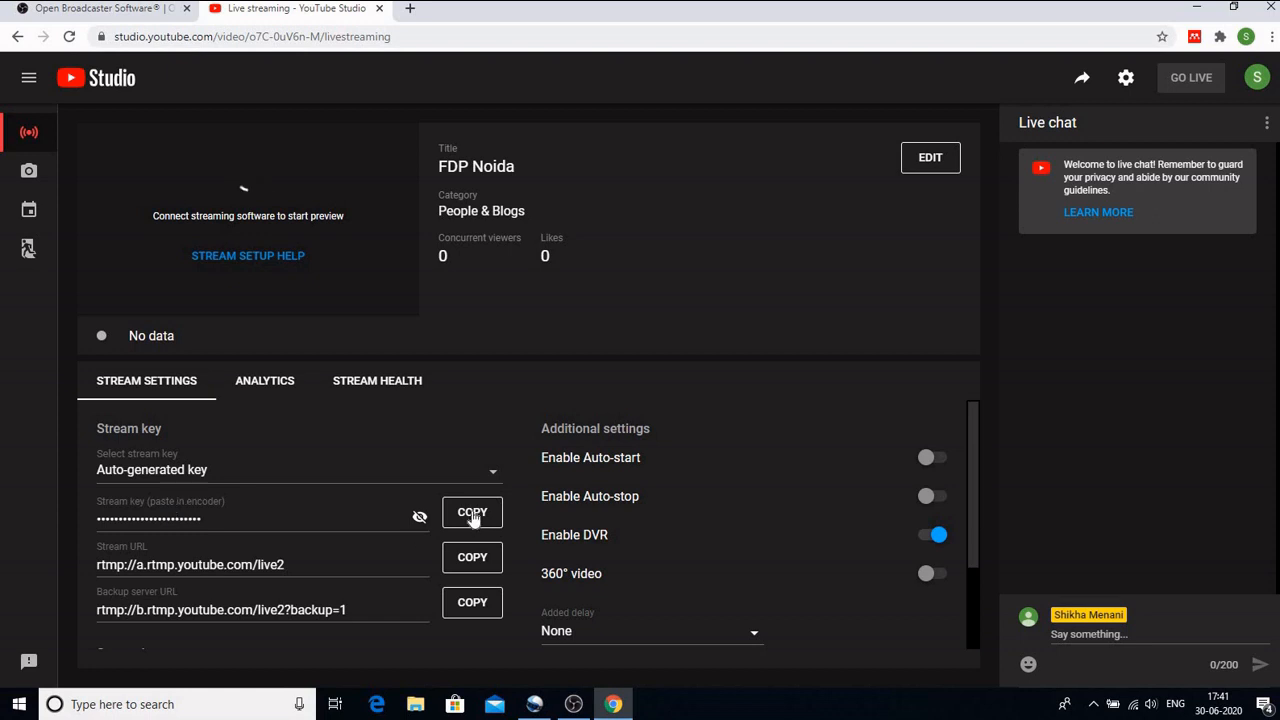
left_click(472, 512)
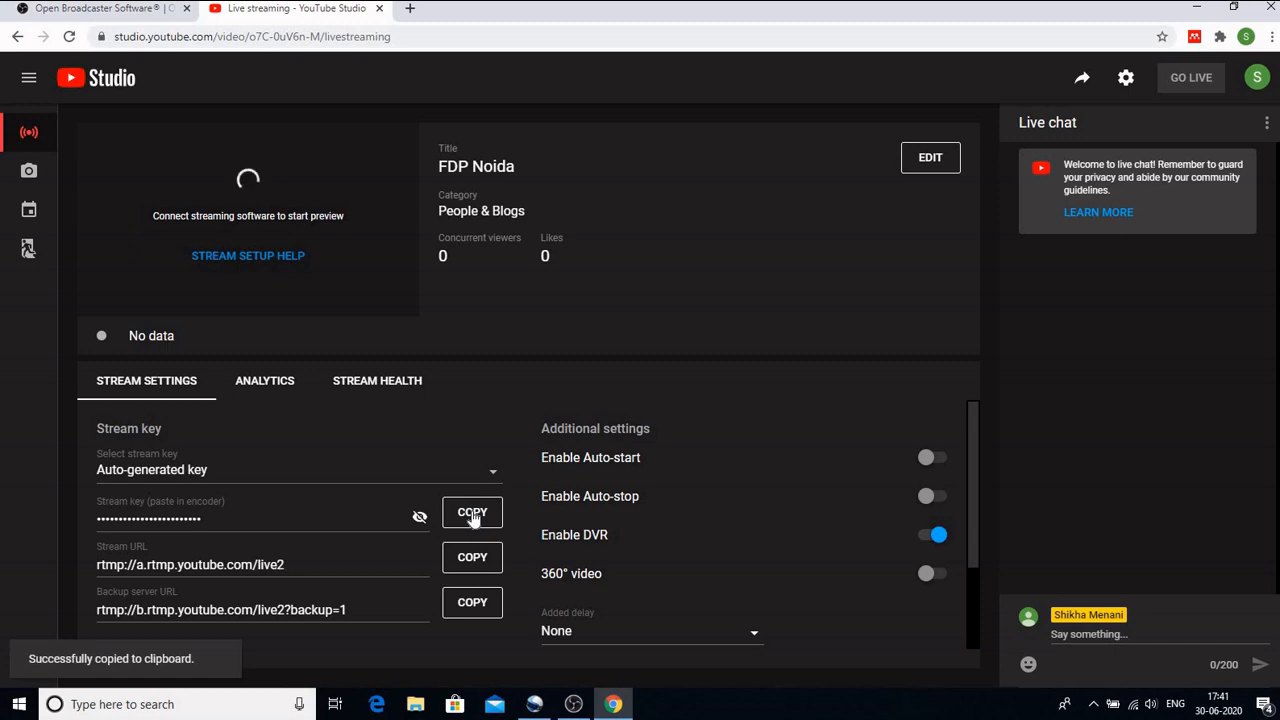
left_click(572, 704)
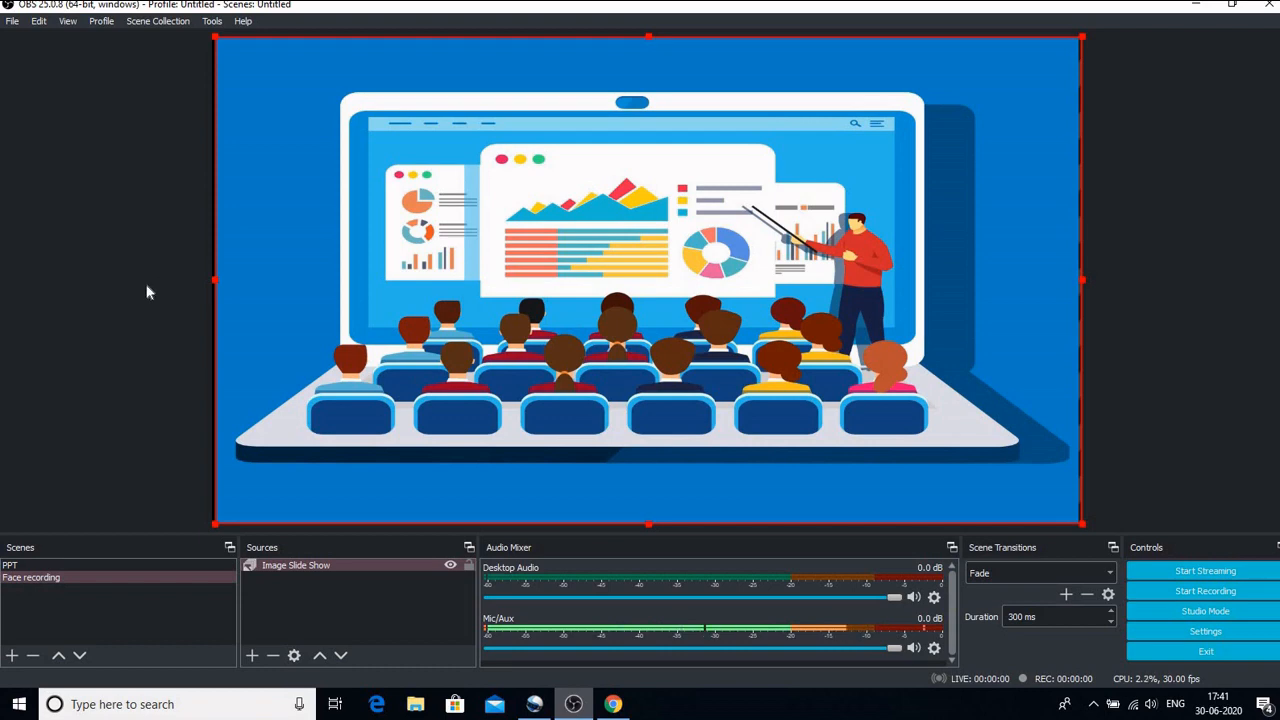
Step: In OBS Settings > Output > Recording, set the encoder to (Use stream encoder)
left_click(12, 20)
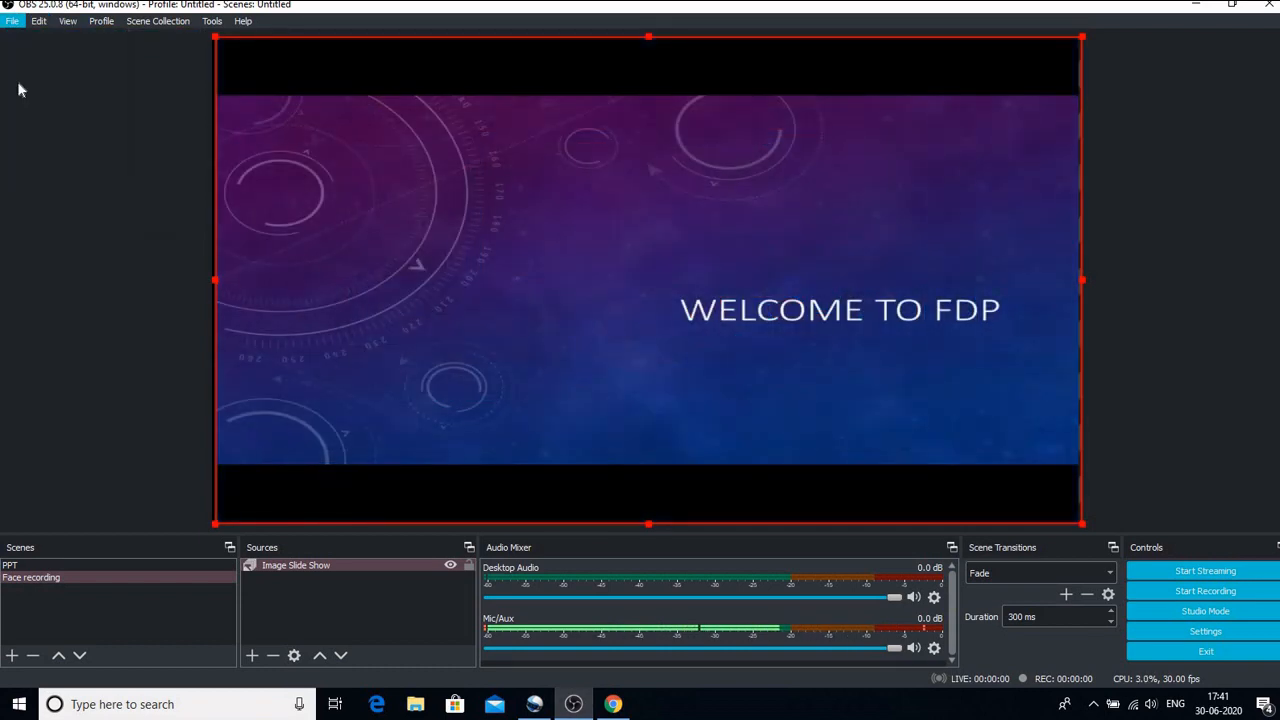
left_click(1204, 632)
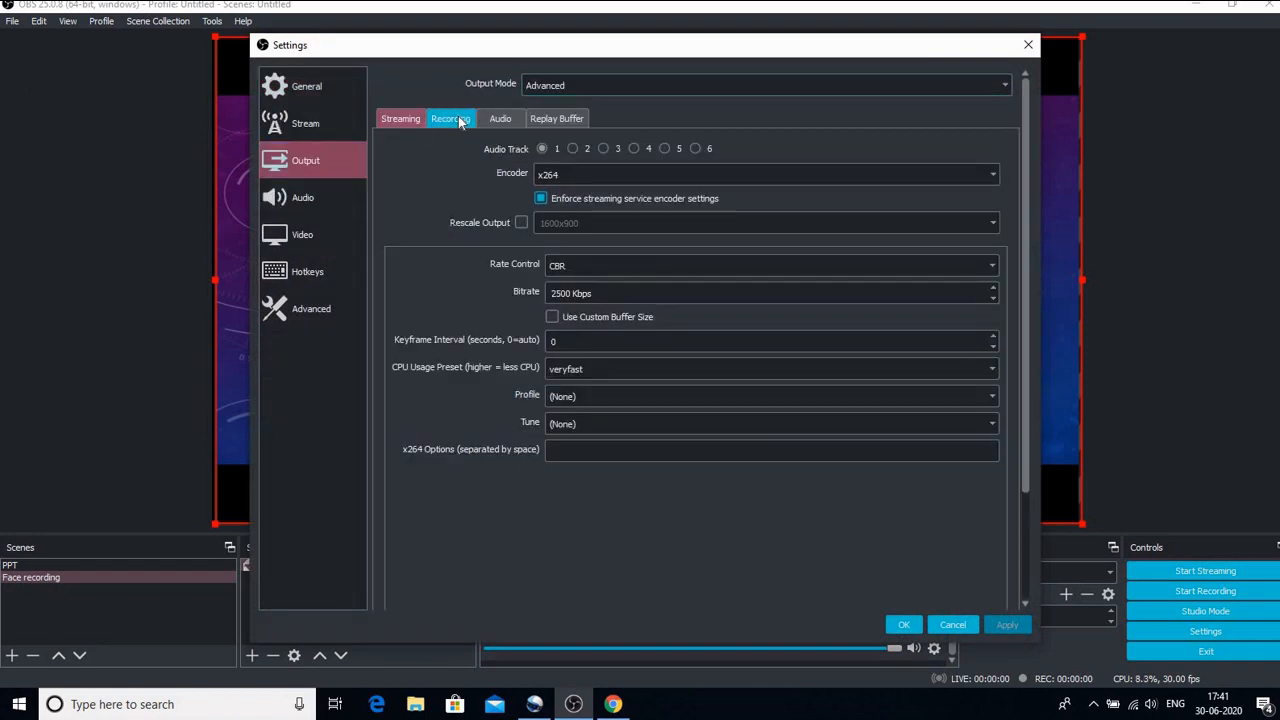
left_click(450, 118)
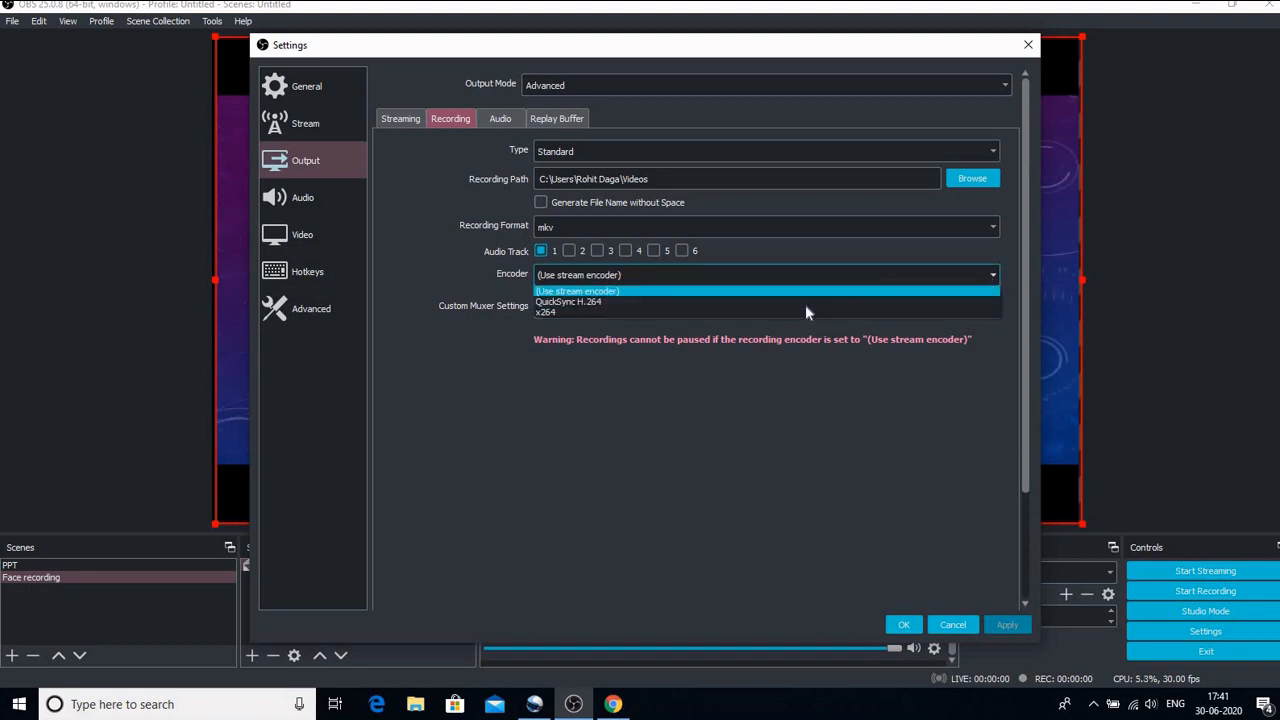
left_click(548, 312)
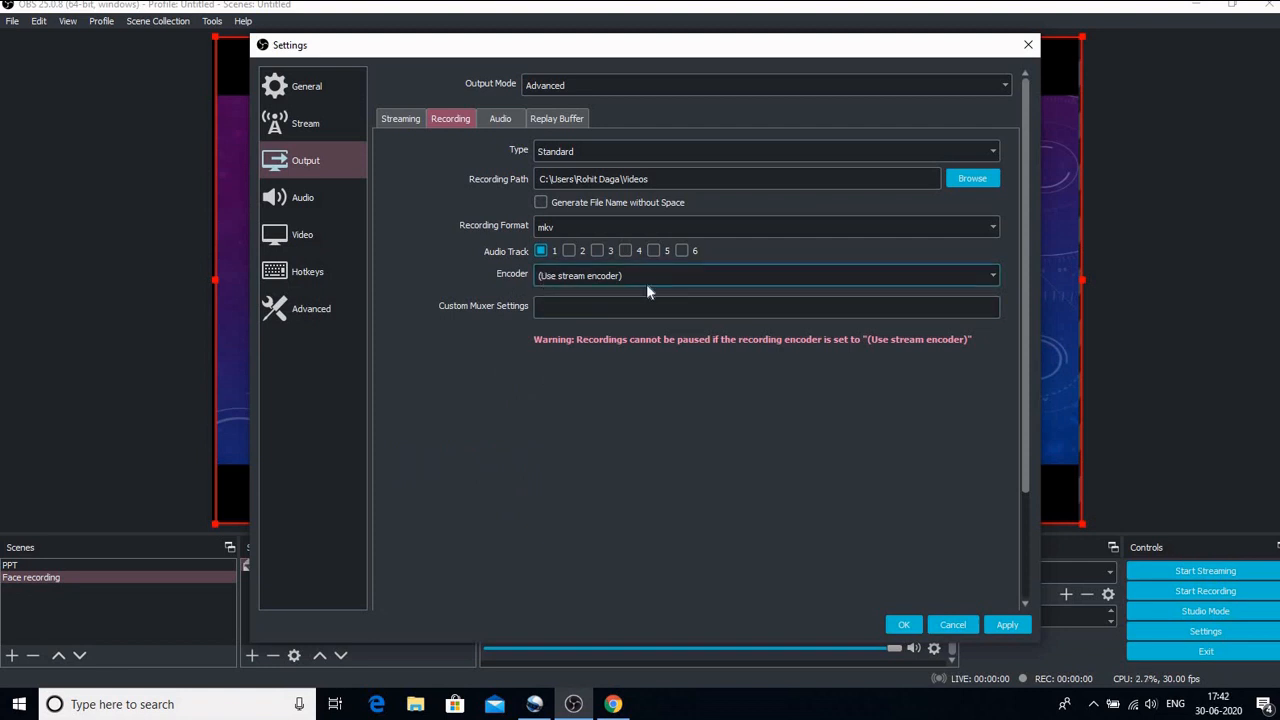
mouse_move(556, 414)
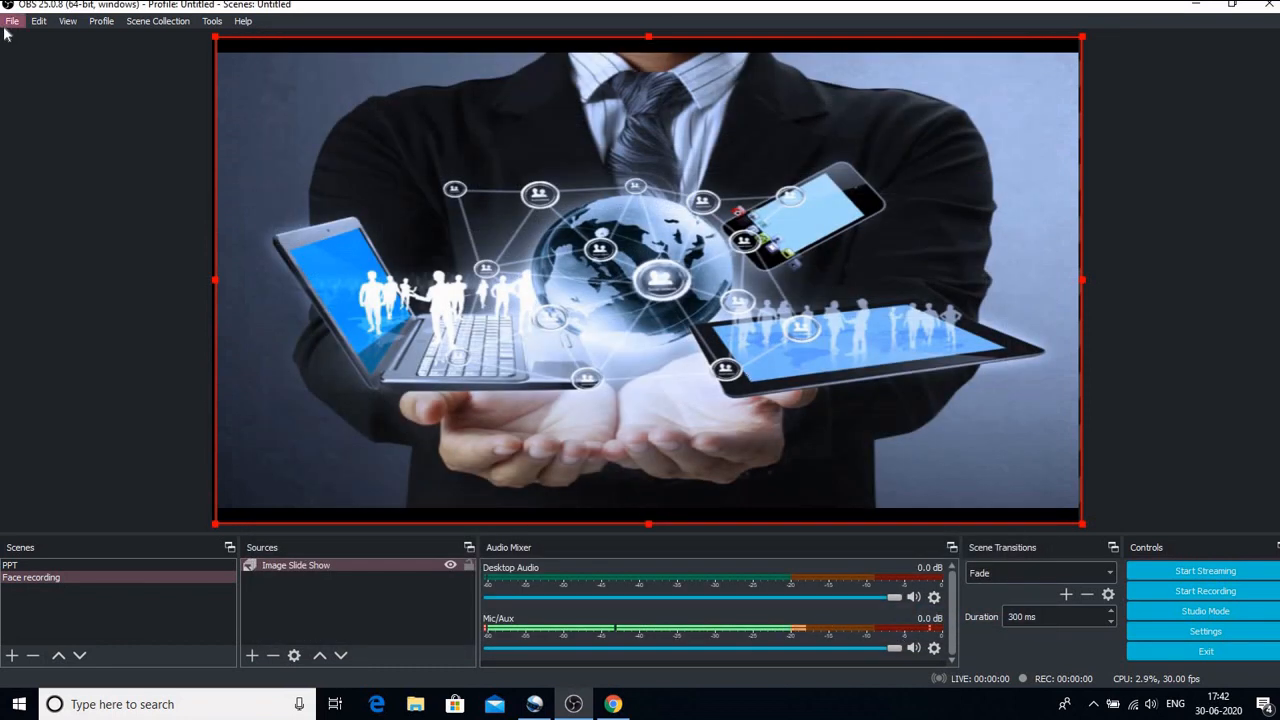
left_click(12, 20)
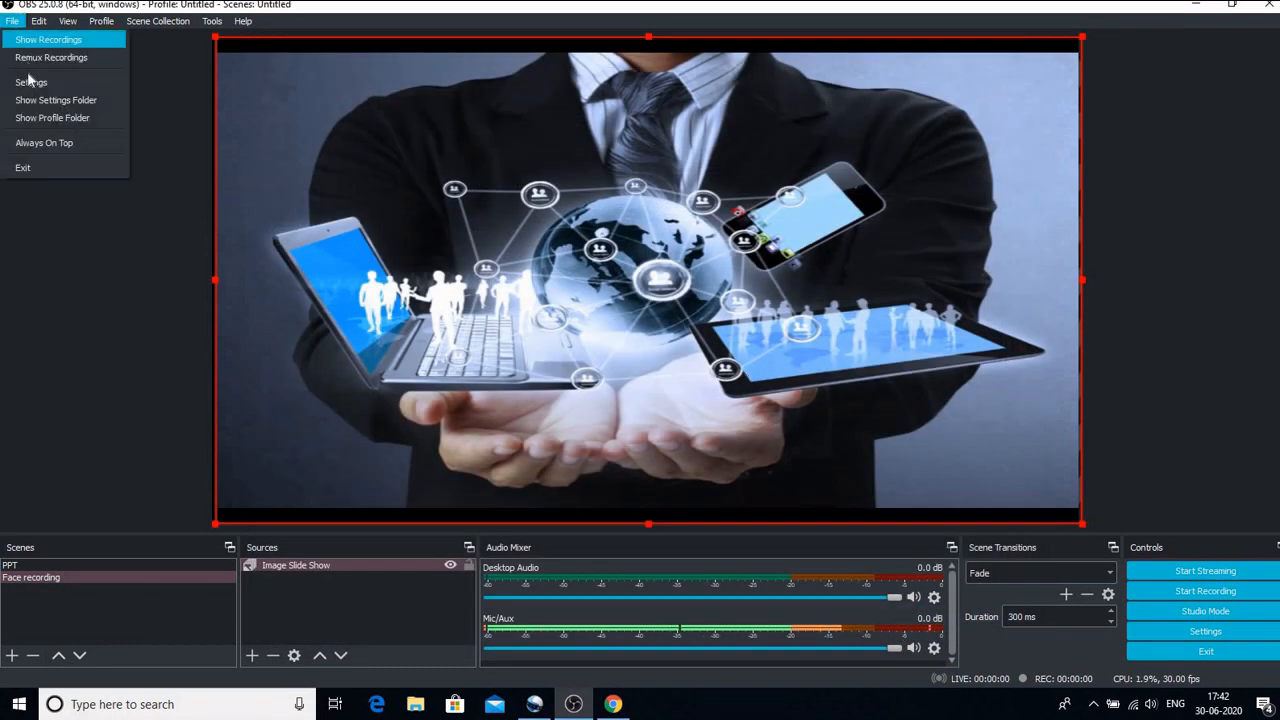
left_click(32, 82)
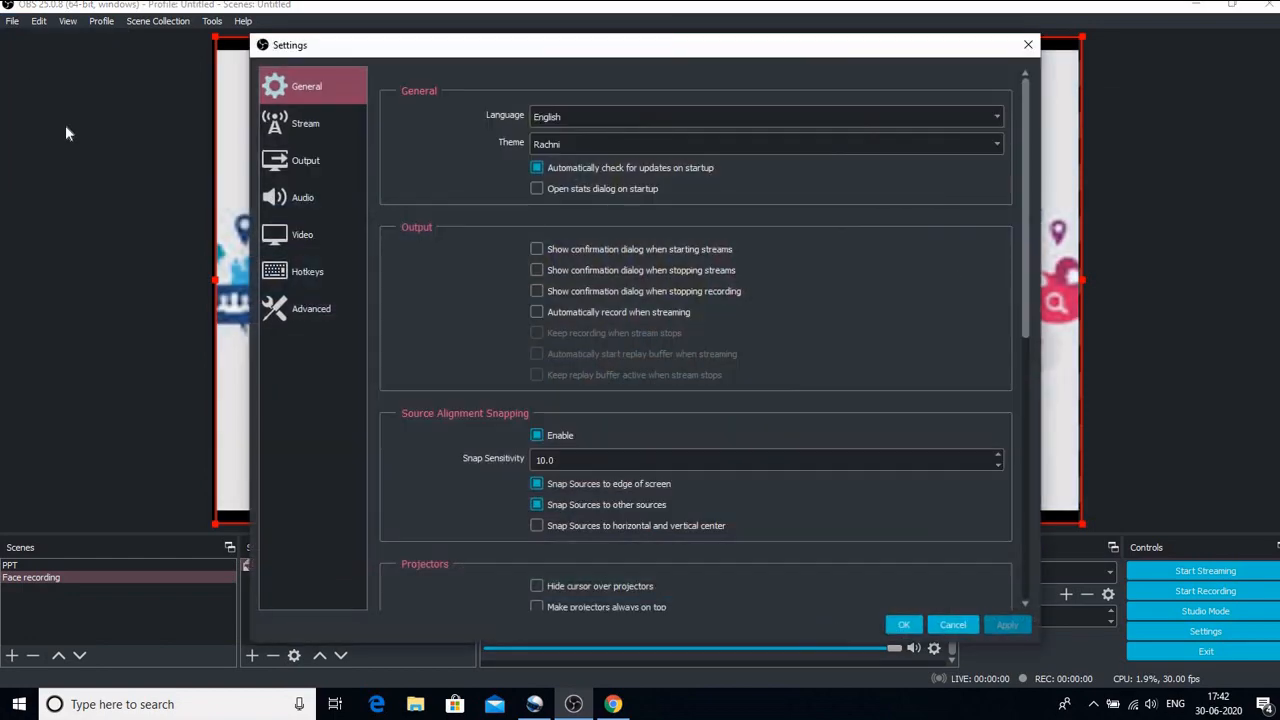
left_click(304, 124)
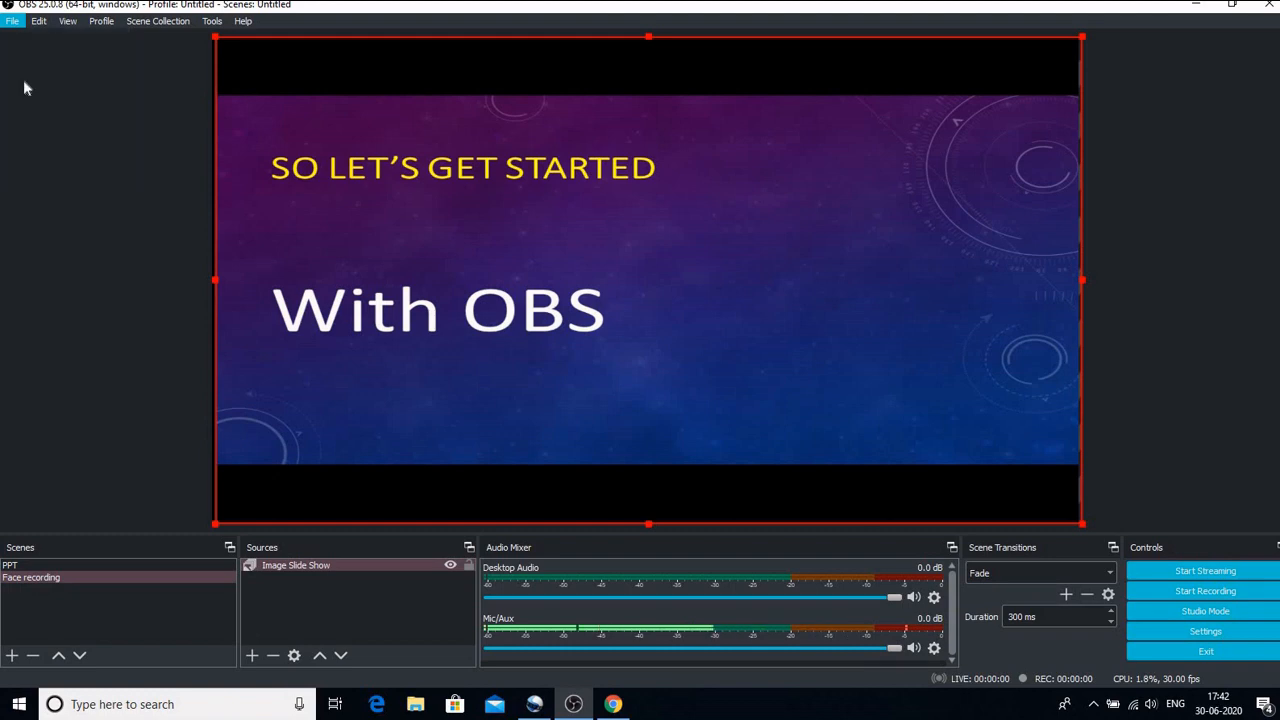
left_click(1204, 632)
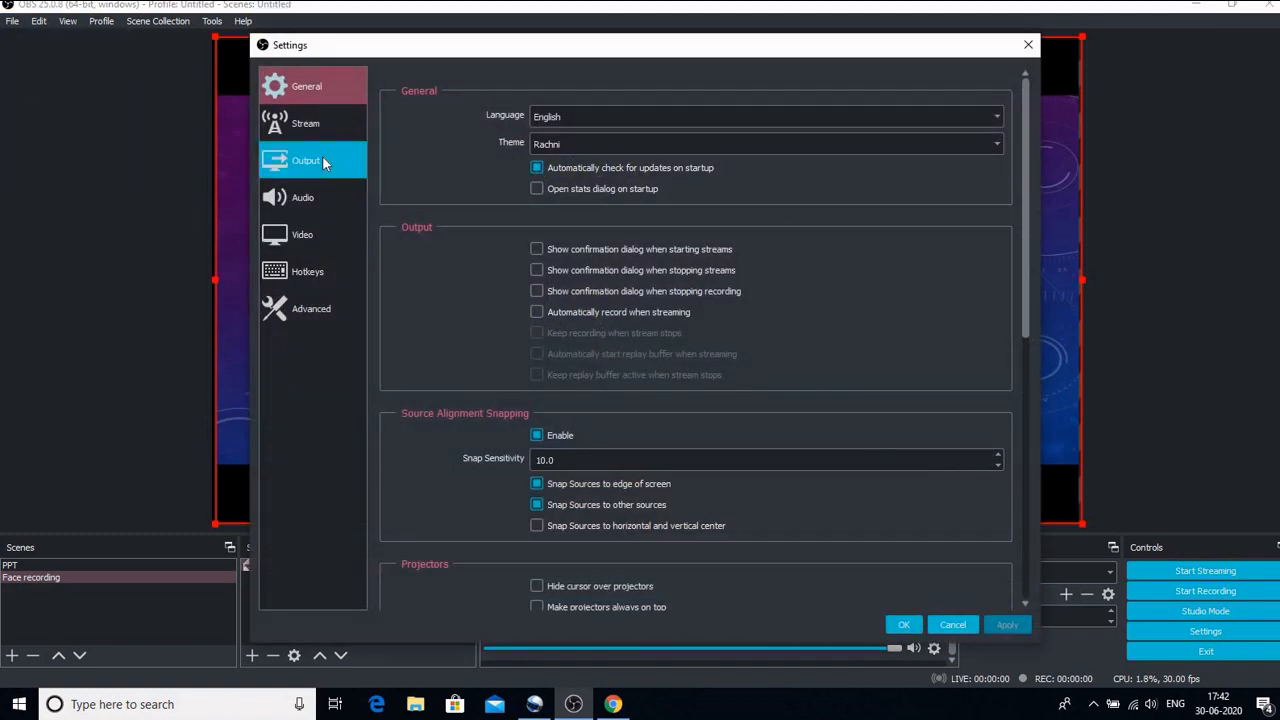
left_click(306, 160)
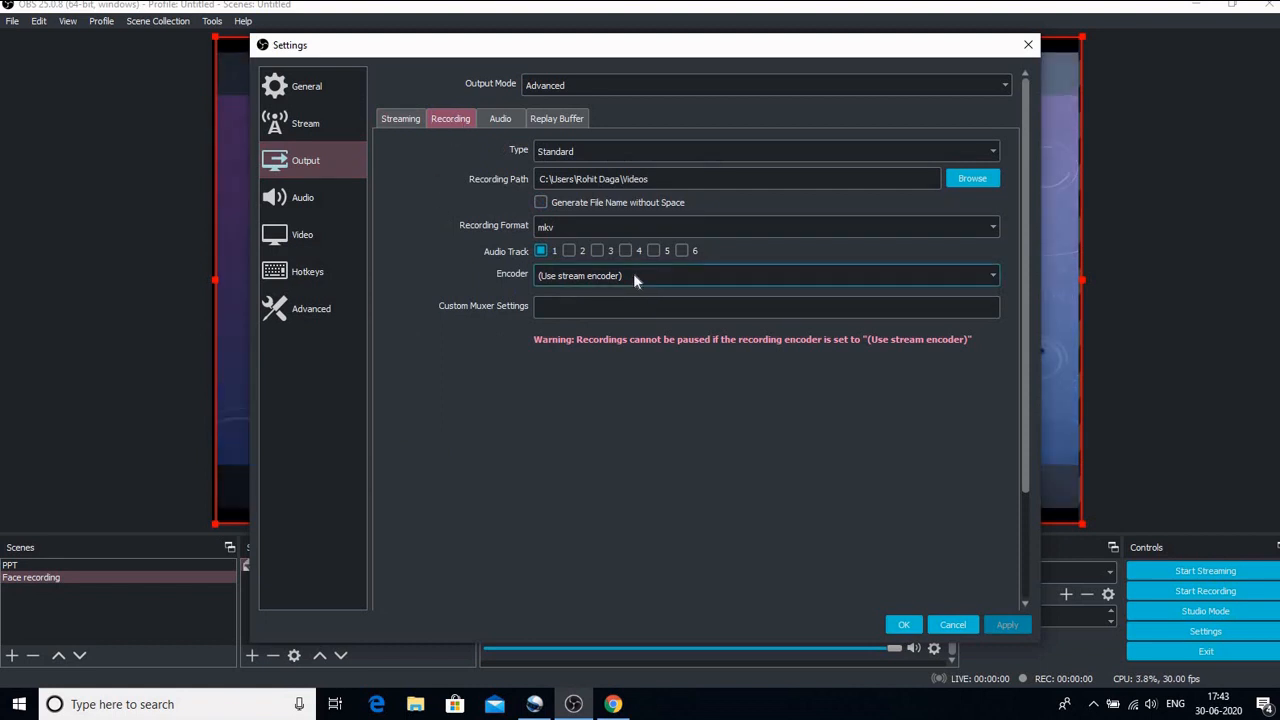
left_click(764, 276)
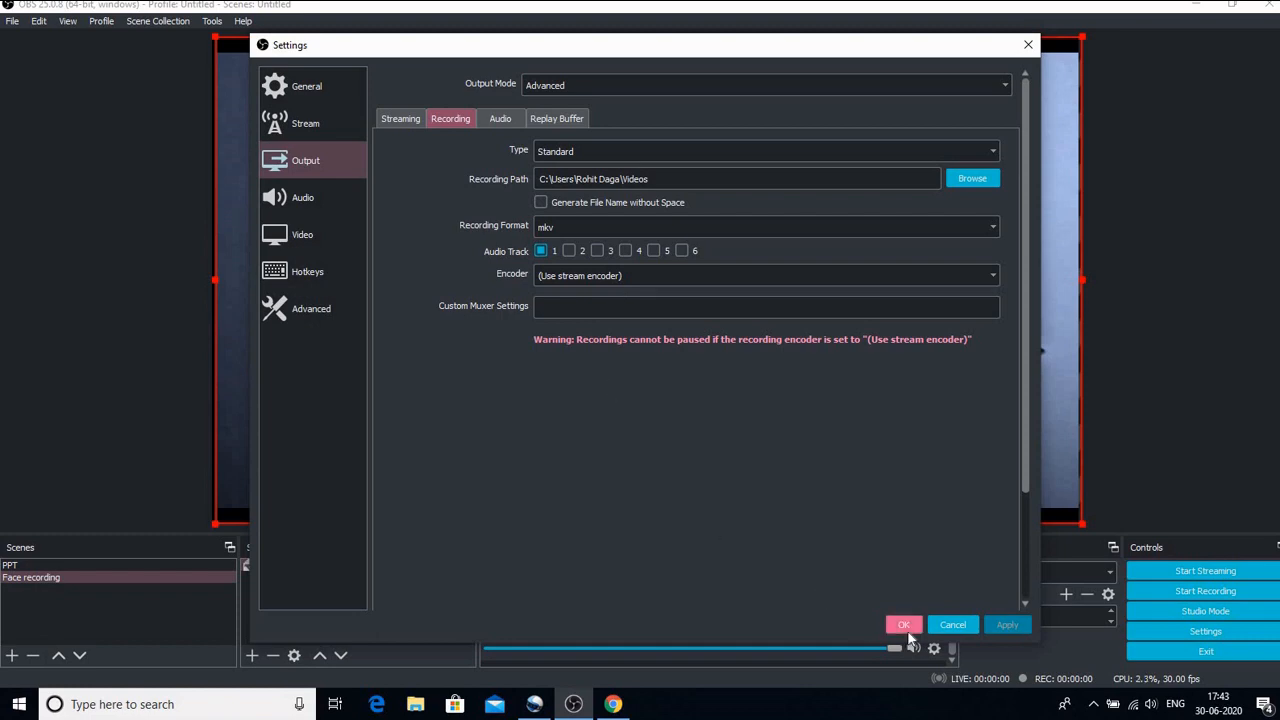
left_click(904, 624)
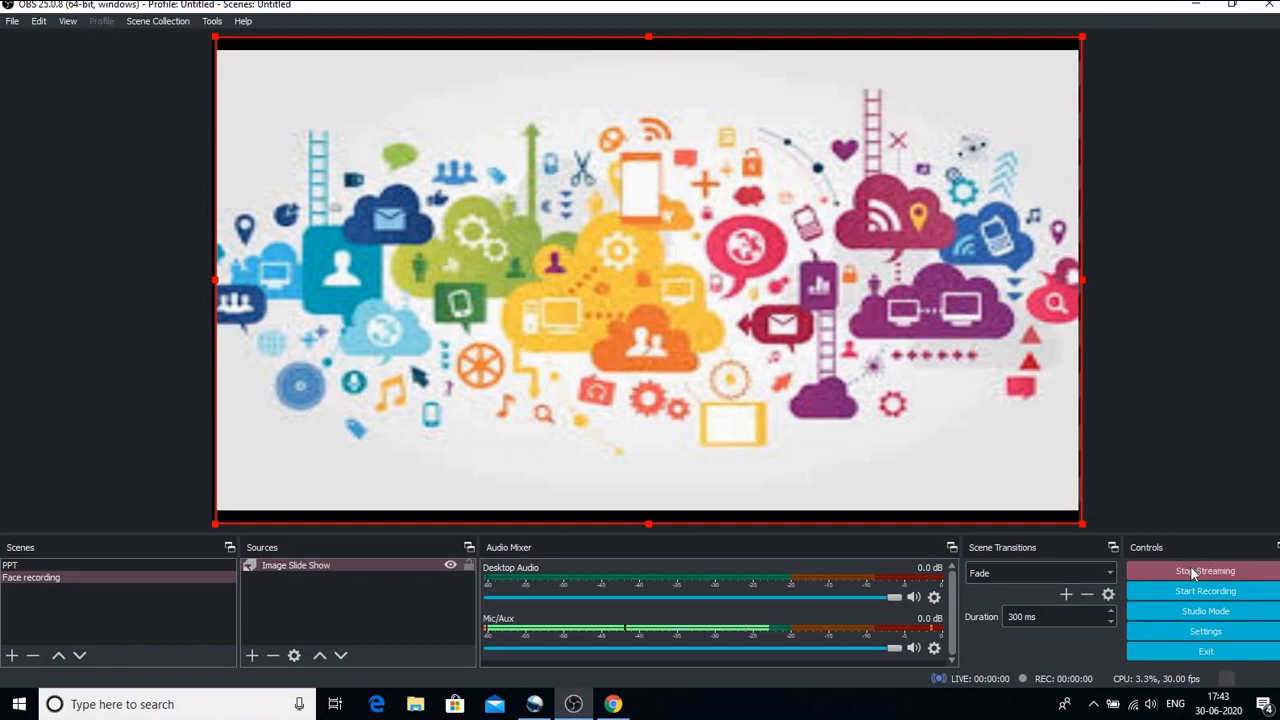
Step: Start Streaming in OBS and return to the YouTube Studio stream page
left_click(1204, 570)
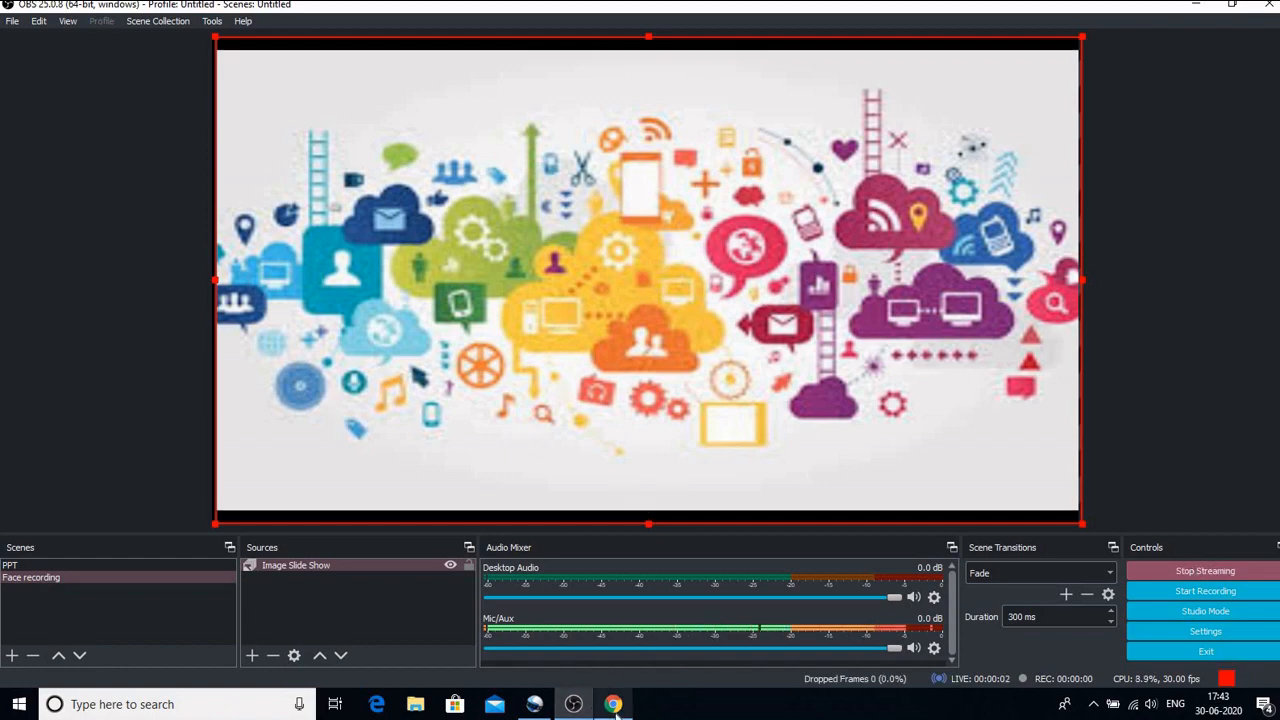
left_click(612, 704)
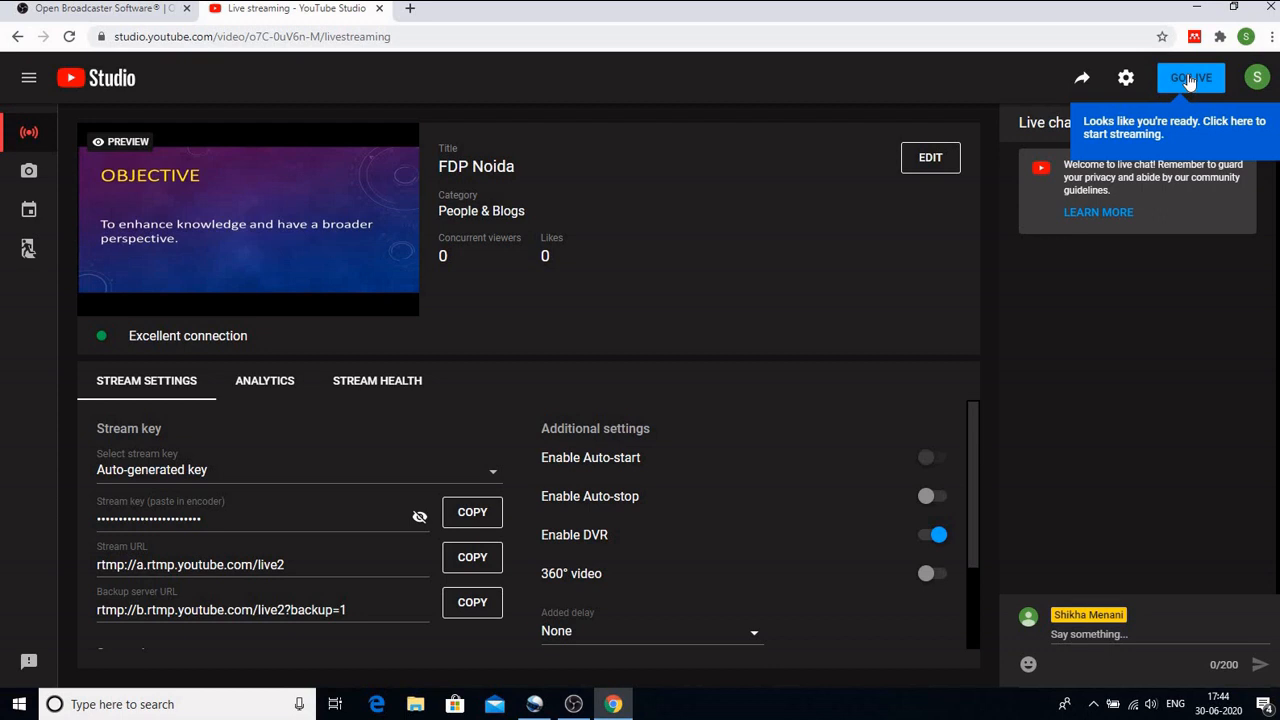
Step: Go Live on the FDP Noida stream so the slideshow is broadcasting
left_click(1190, 76)
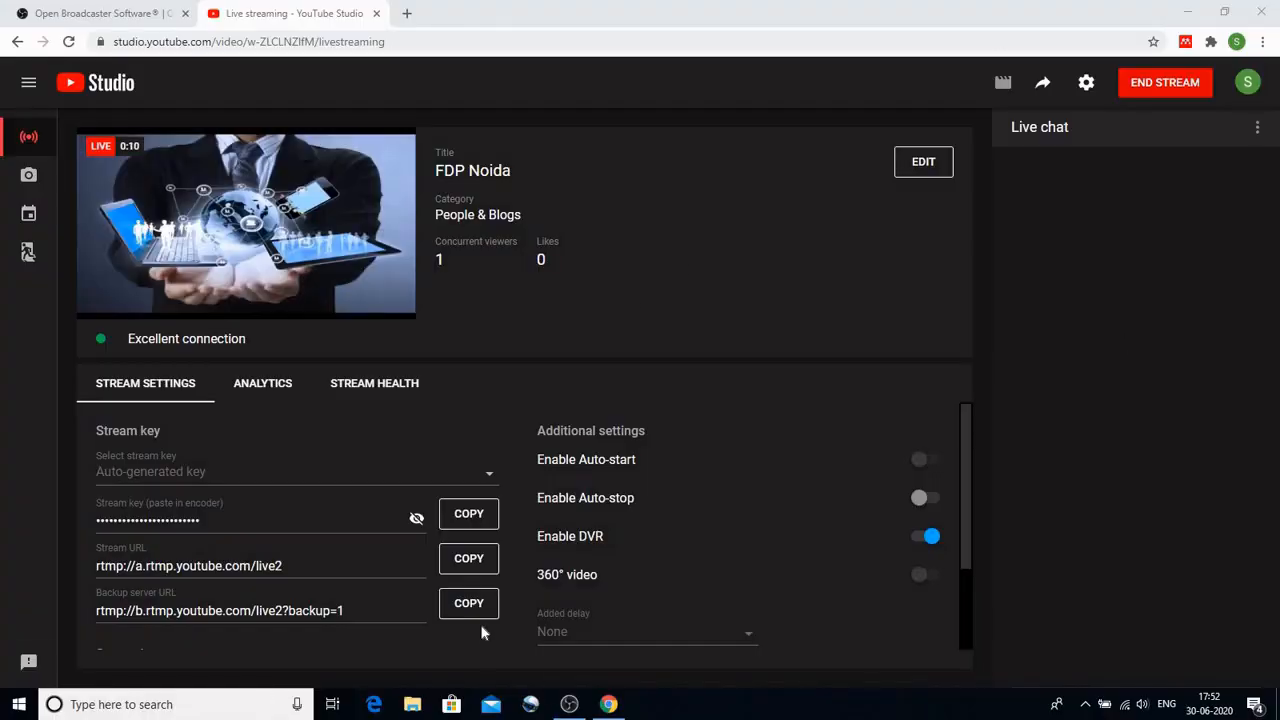
mouse_move(1030, 268)
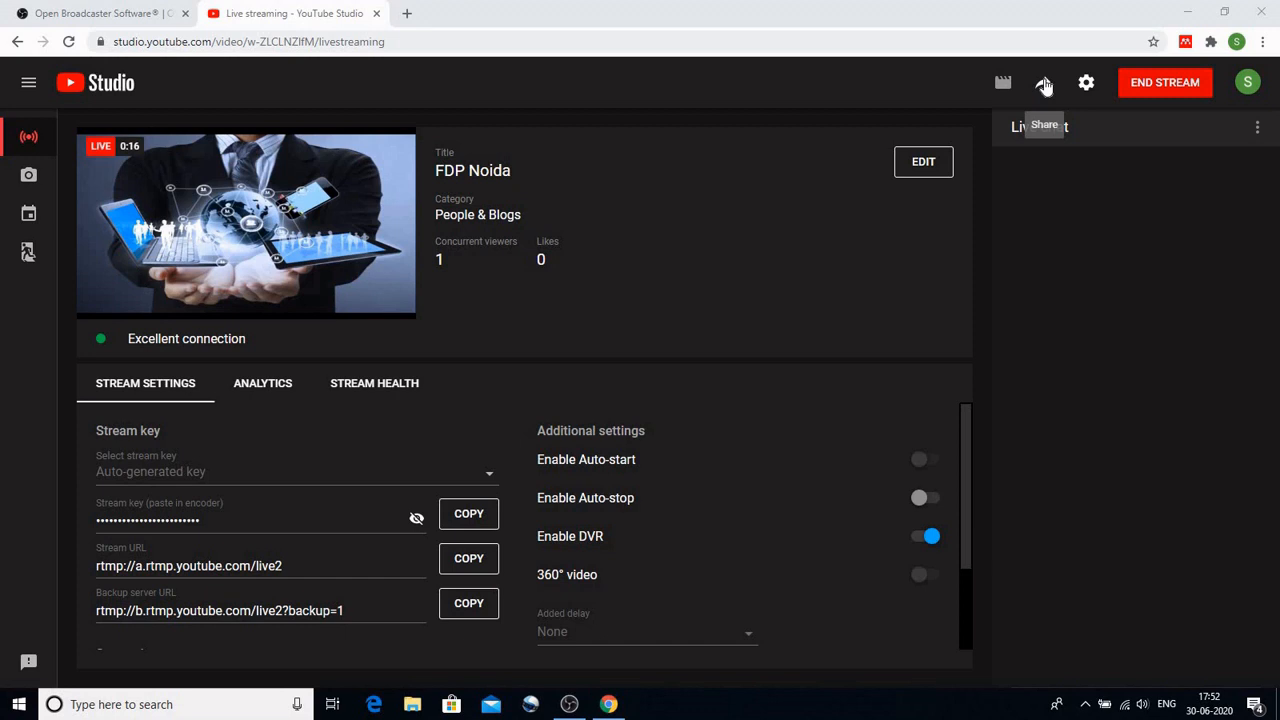
Step: Copy the share link of the live 'FDP Noida' stream and return to OBS Studio
left_click(1044, 82)
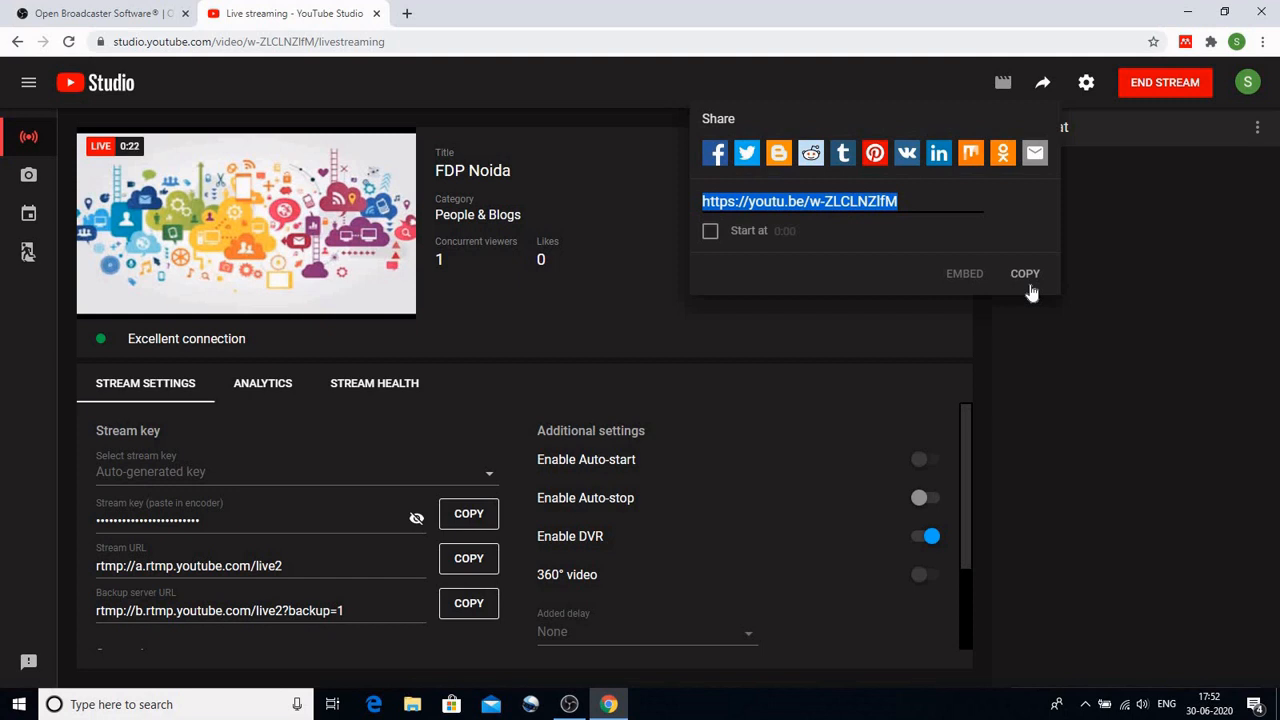
mouse_move(1208, 332)
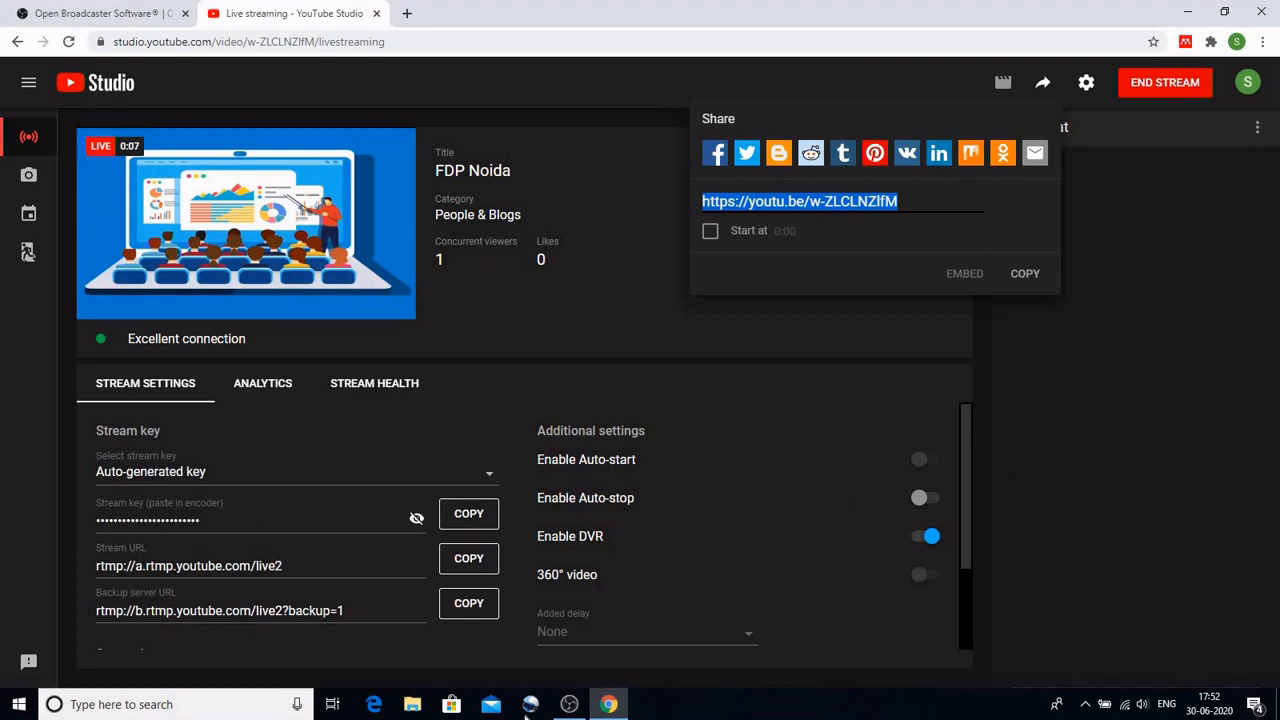
left_click(568, 704)
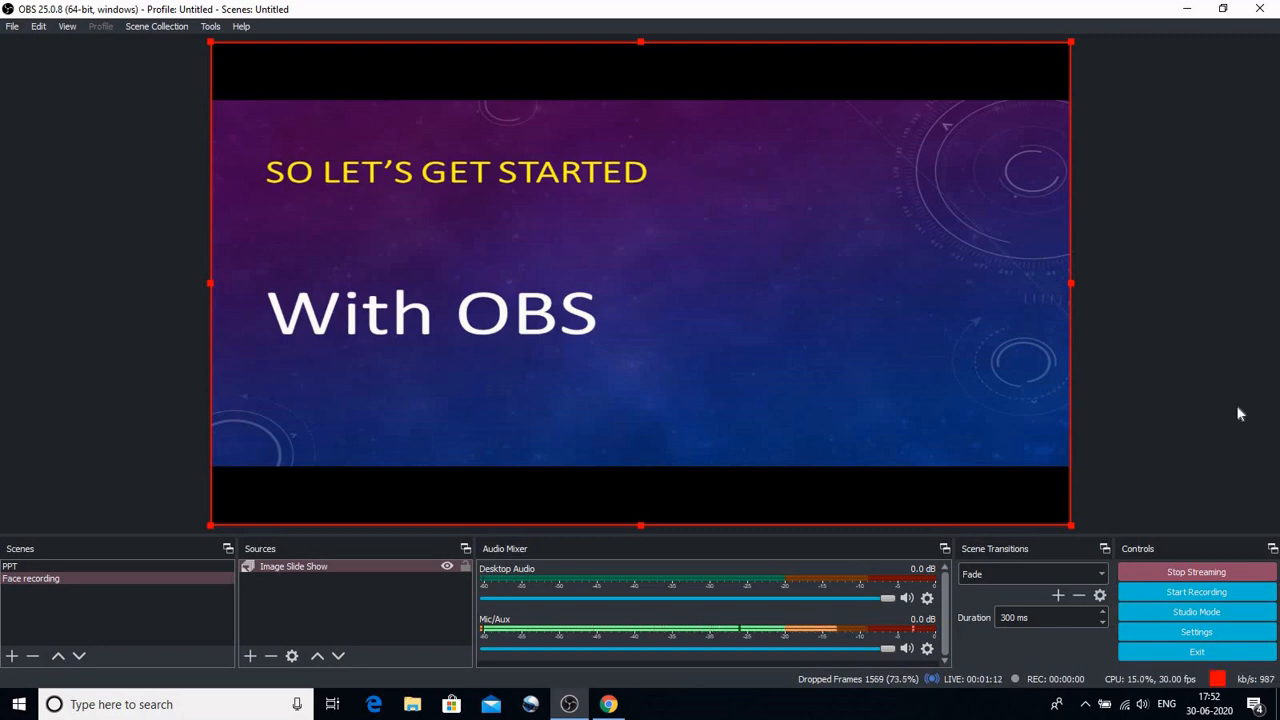
mouse_move(1192, 290)
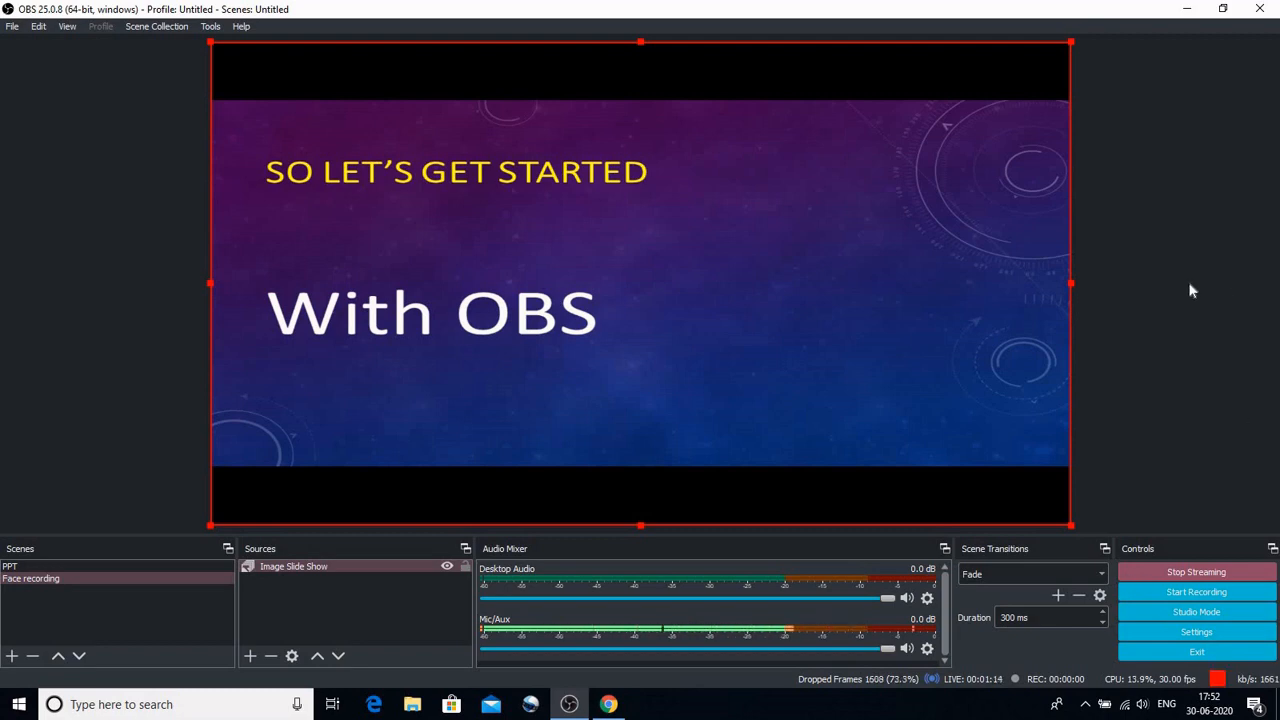